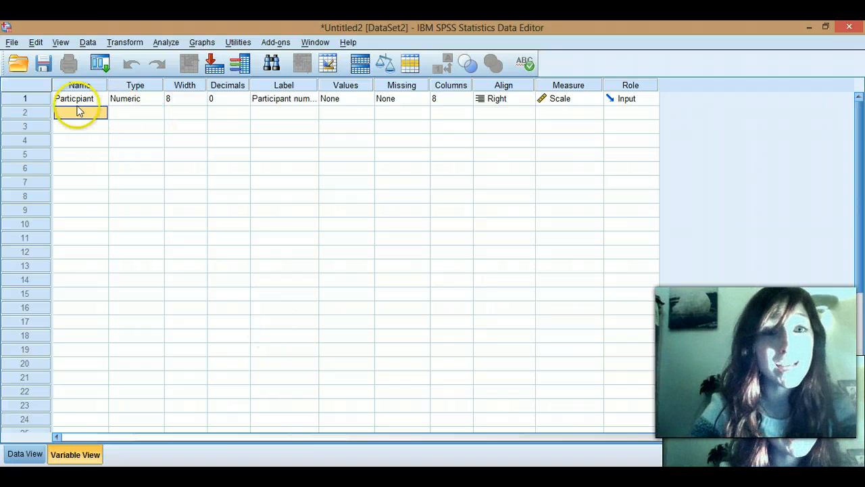
Select the Participant variable row and dismiss the illegal variable name warning
left_click(79, 98)
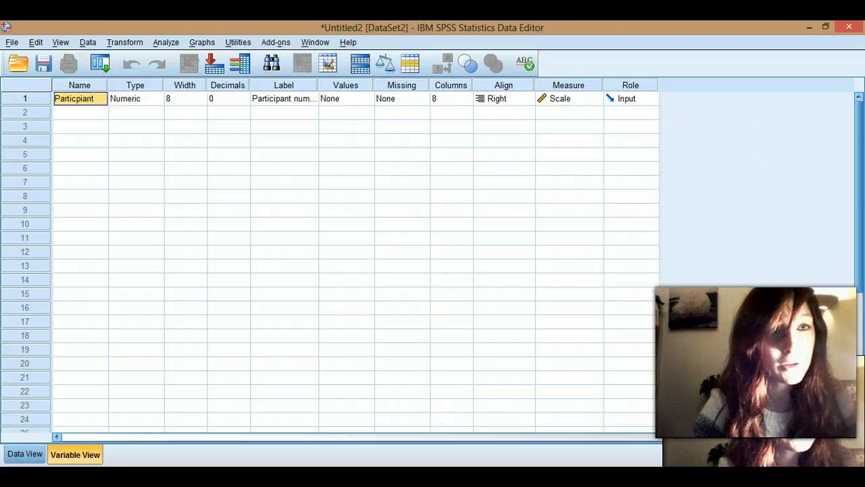
left_click(25, 98)
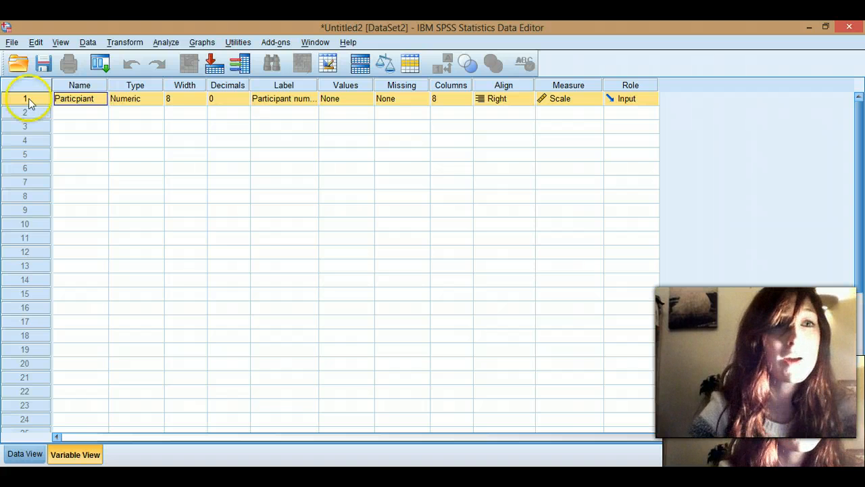
left_click(74, 98)
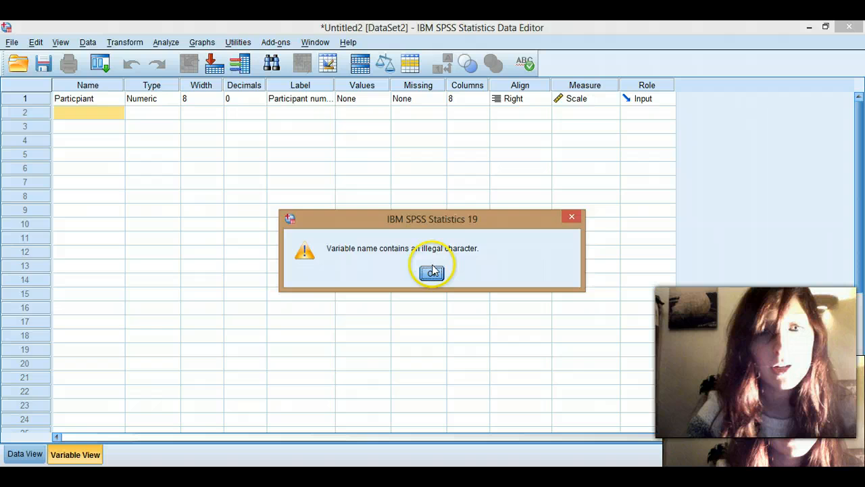
left_click(432, 272)
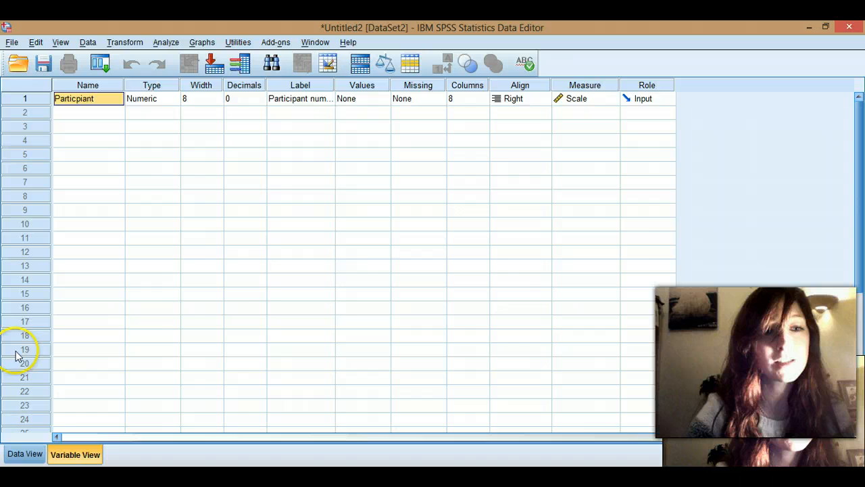
Check the Participant column in Data View, then edit its label to Participant Number
left_click(25, 453)
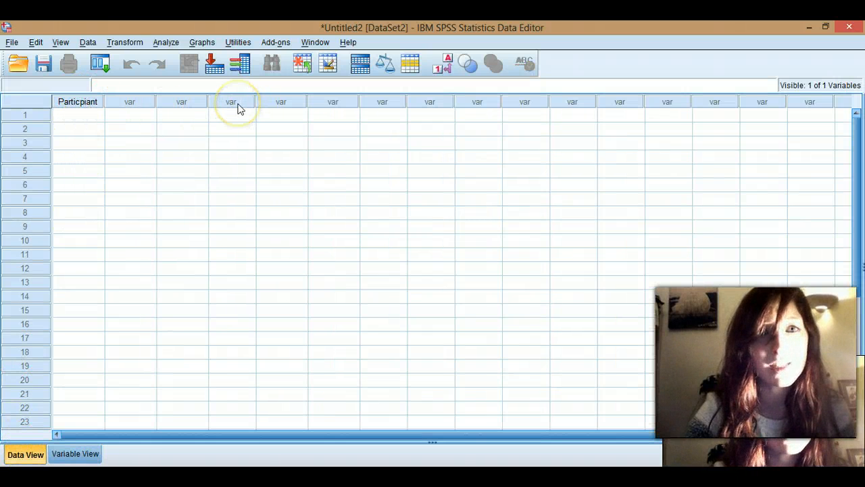
mouse_move(73, 418)
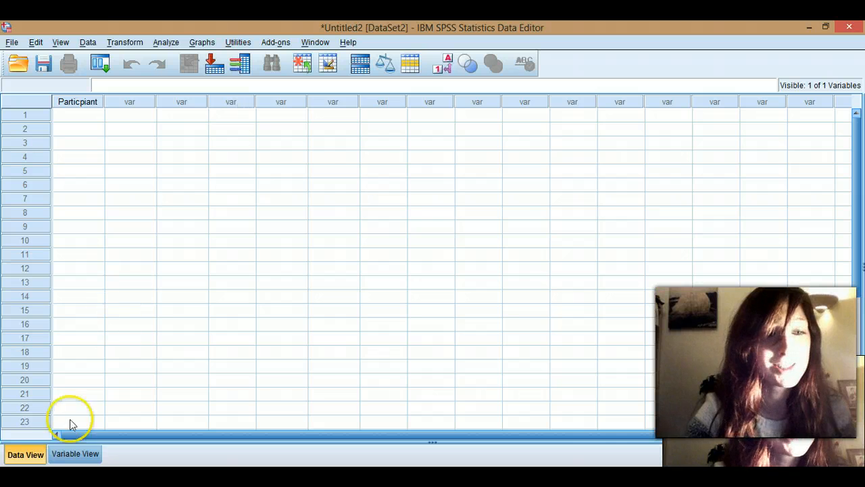
left_click(74, 454)
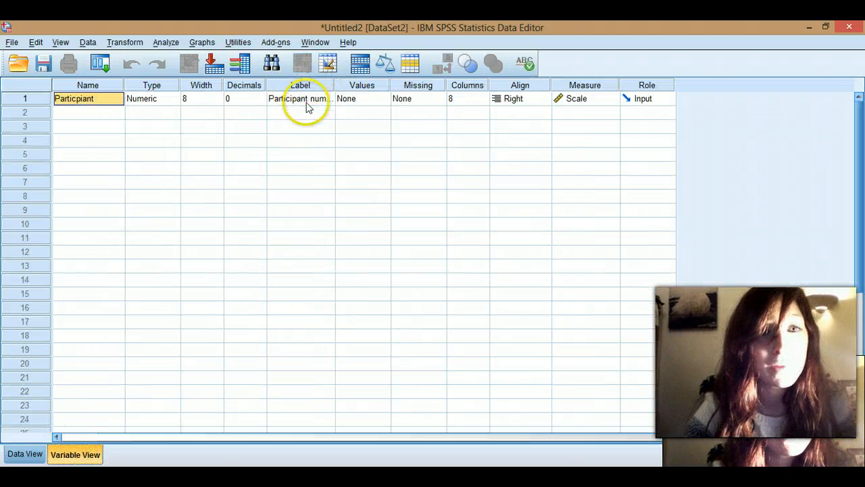
double_click(299, 98)
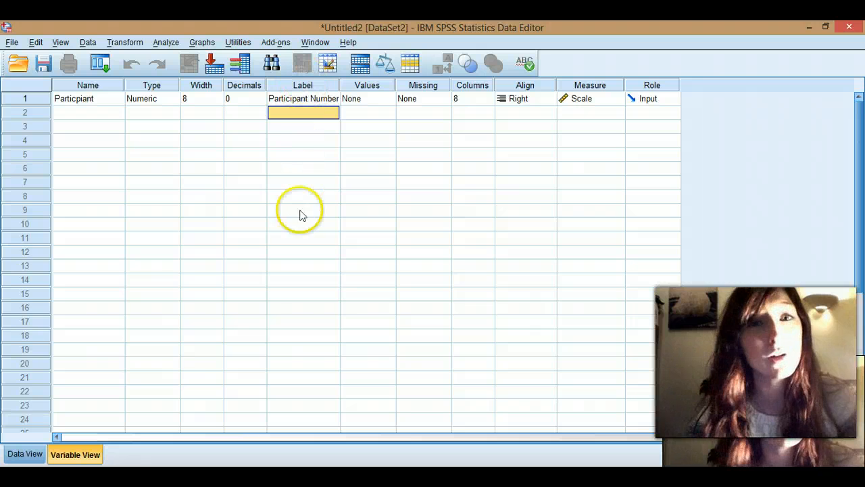
mouse_move(303, 81)
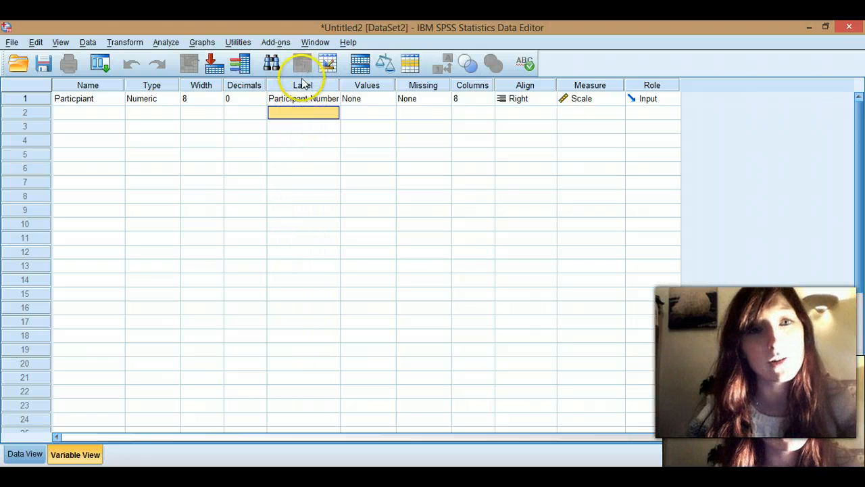
mouse_move(302, 207)
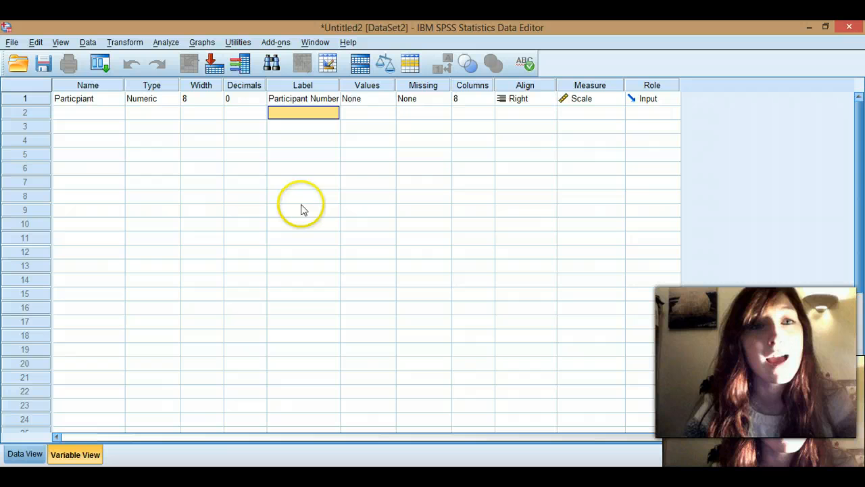
mouse_move(236, 135)
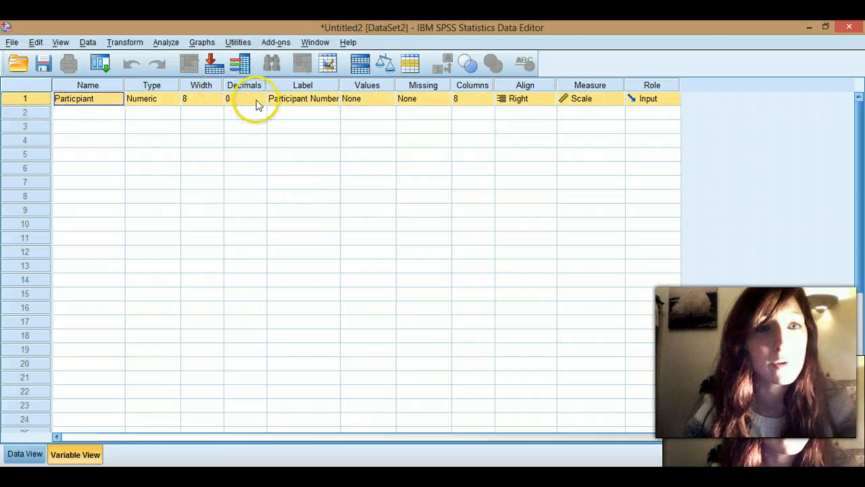
Change Participant's Measure cell from Scale to Nominal
left_click(244, 98)
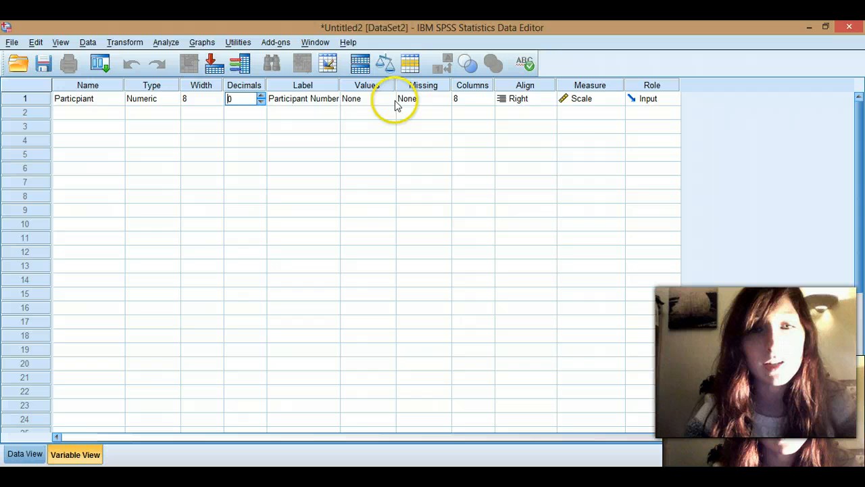
left_click(616, 98)
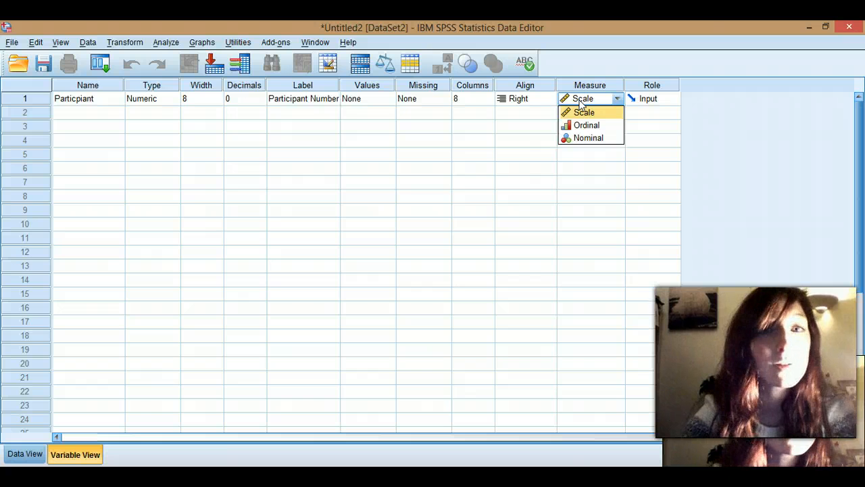
mouse_move(582, 137)
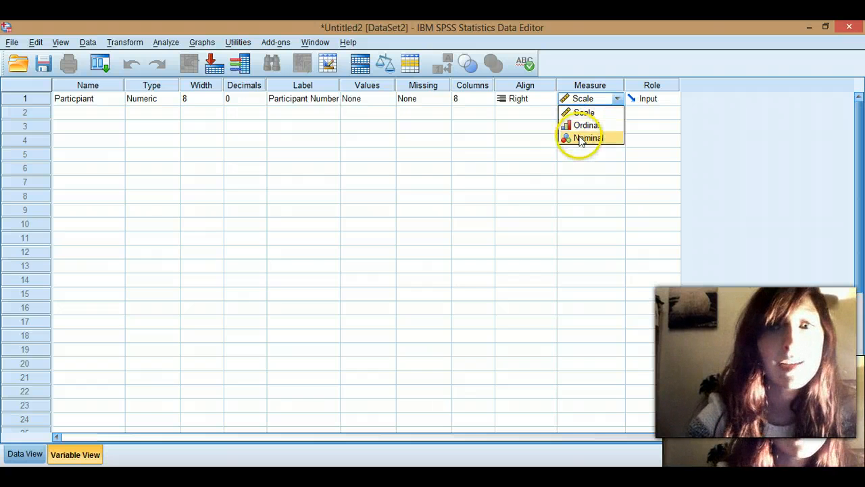
left_click(588, 138)
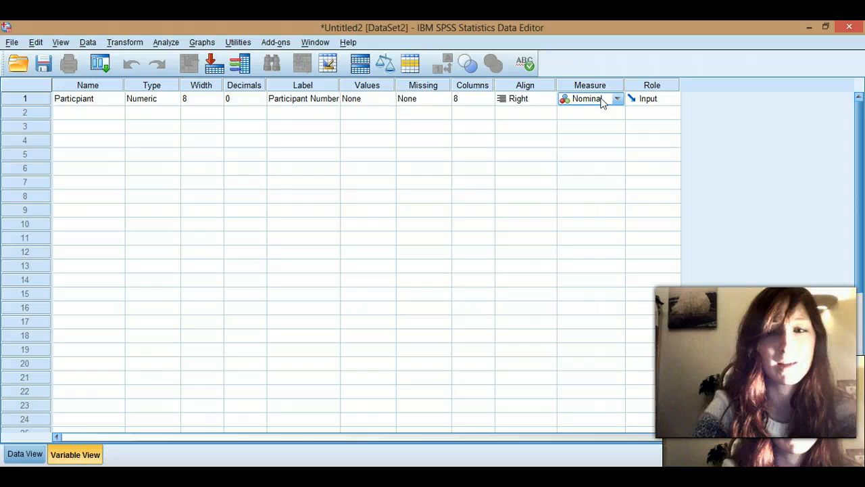
left_click(616, 98)
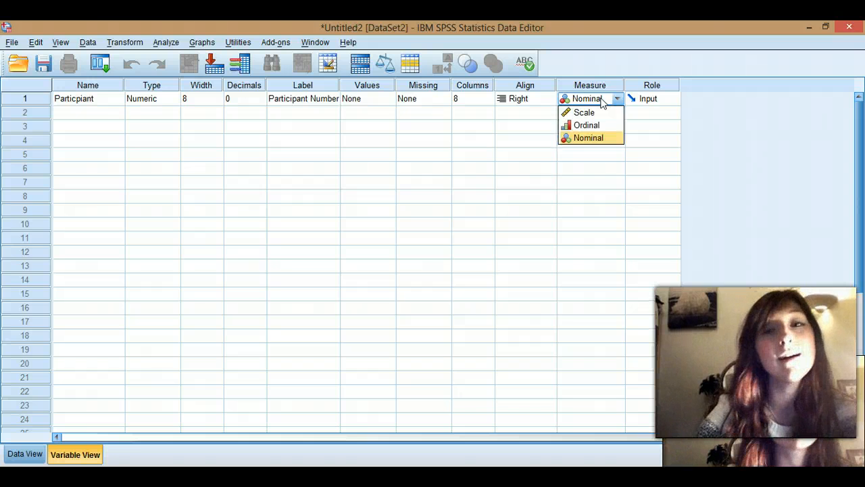
mouse_move(600, 125)
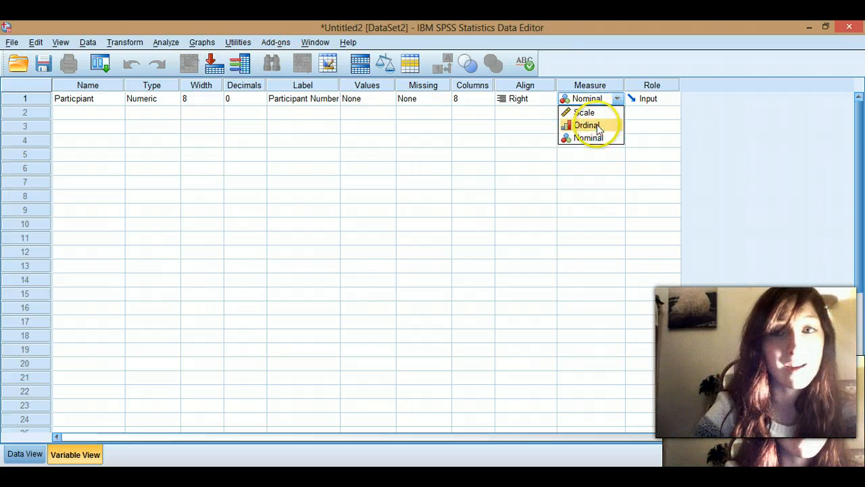
left_click(588, 138)
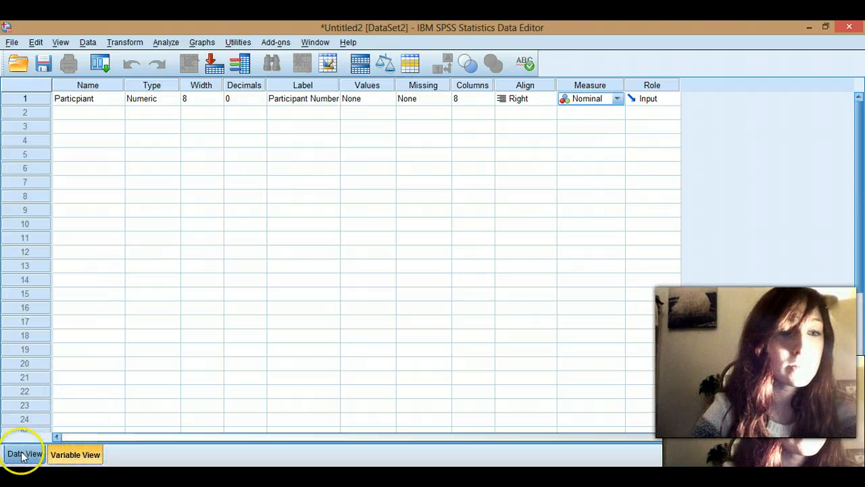
In Data View, enter participant numbers 1 through 10 down the Participant column
left_click(25, 454)
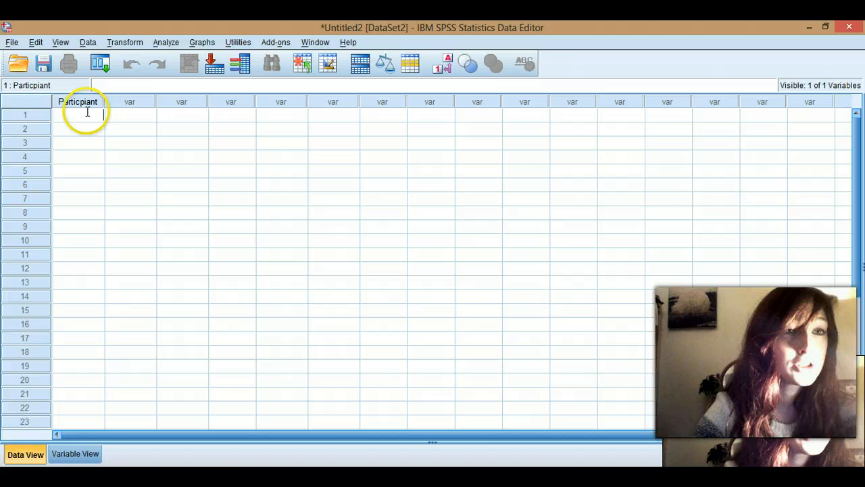
type("1")
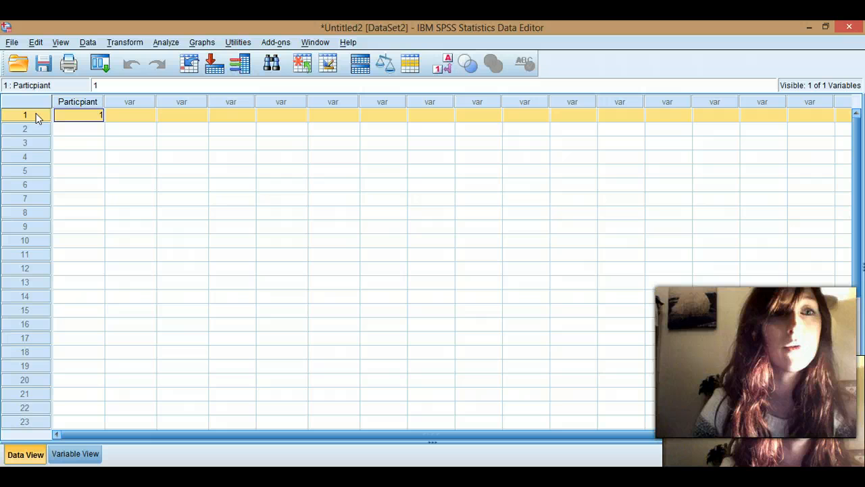
mouse_move(405, 115)
type("5")
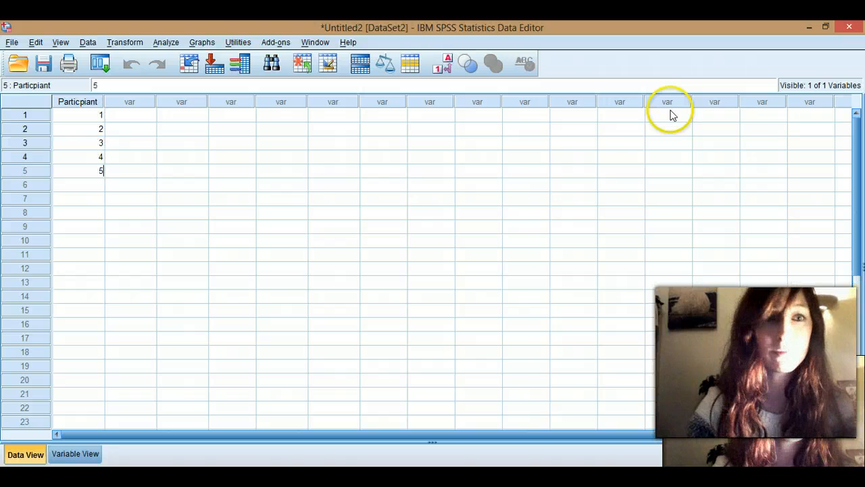
type("6")
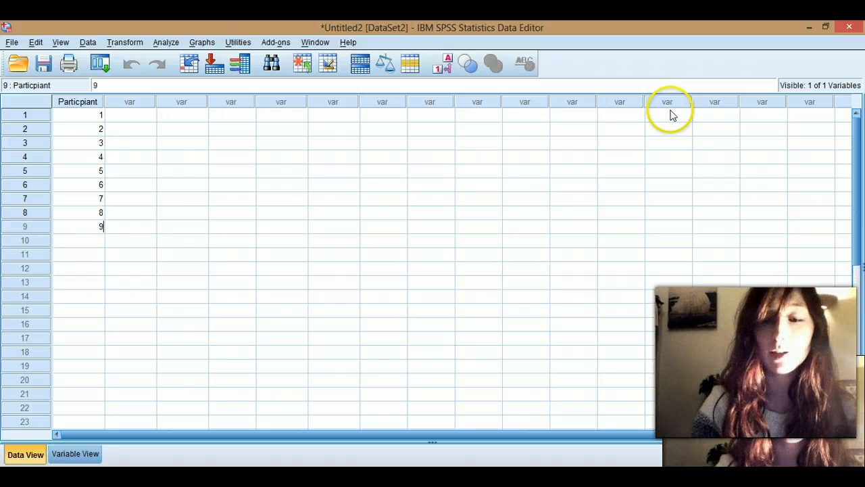
type("10")
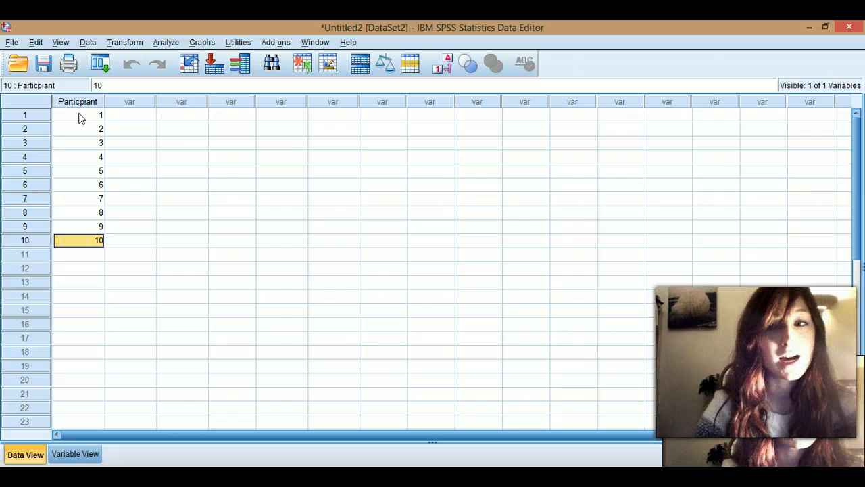
Browse the Participant values and the empty second column in Data View
left_click(77, 143)
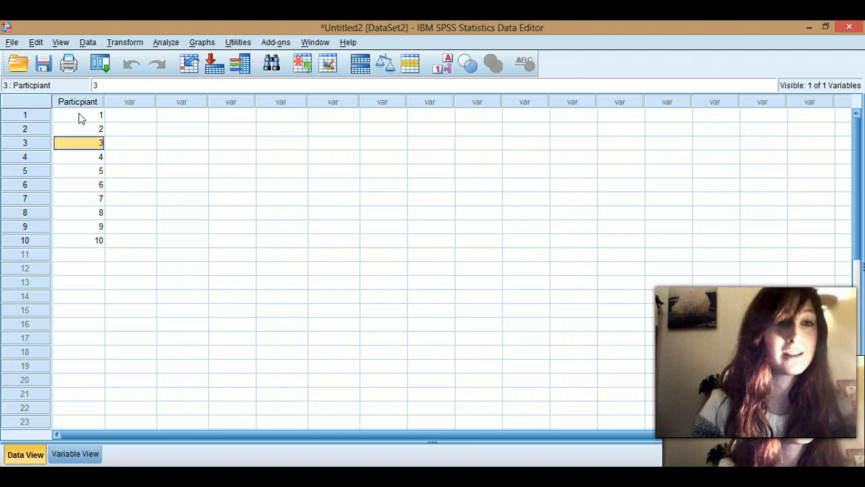
left_click(77, 198)
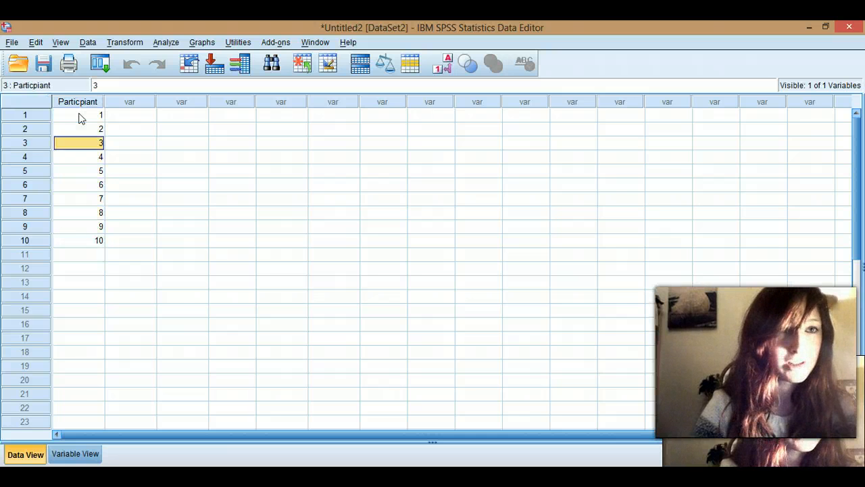
left_click(78, 115)
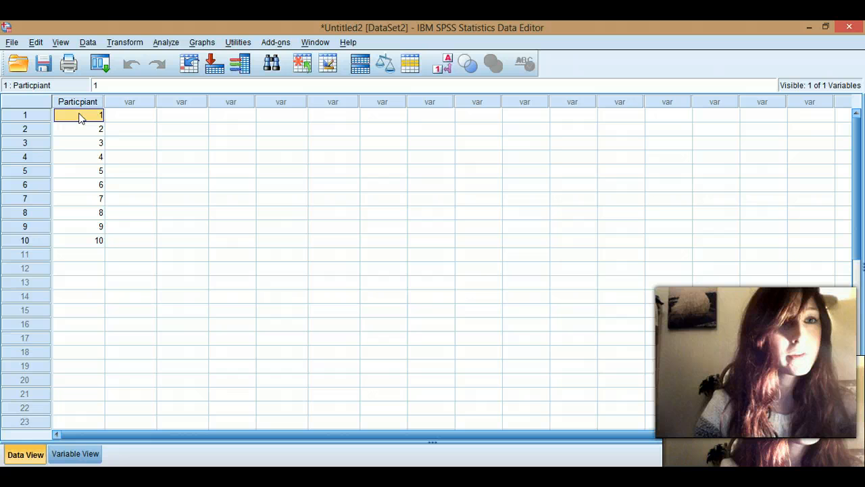
left_click(78, 156)
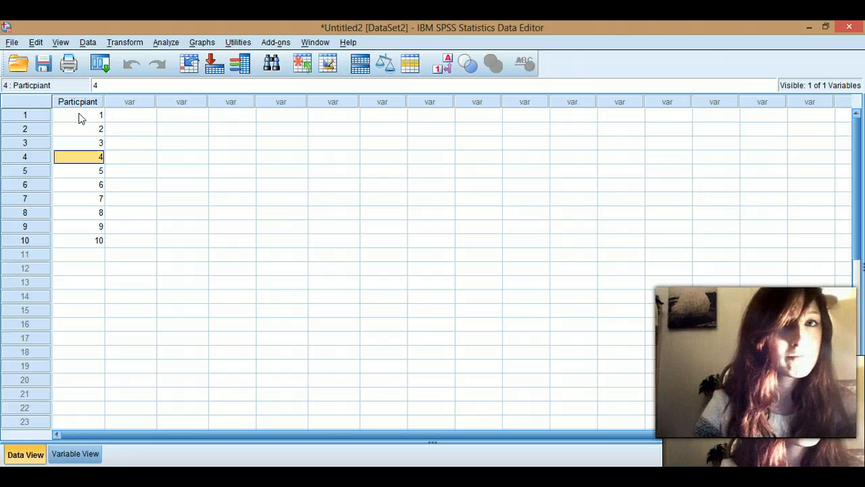
left_click(78, 213)
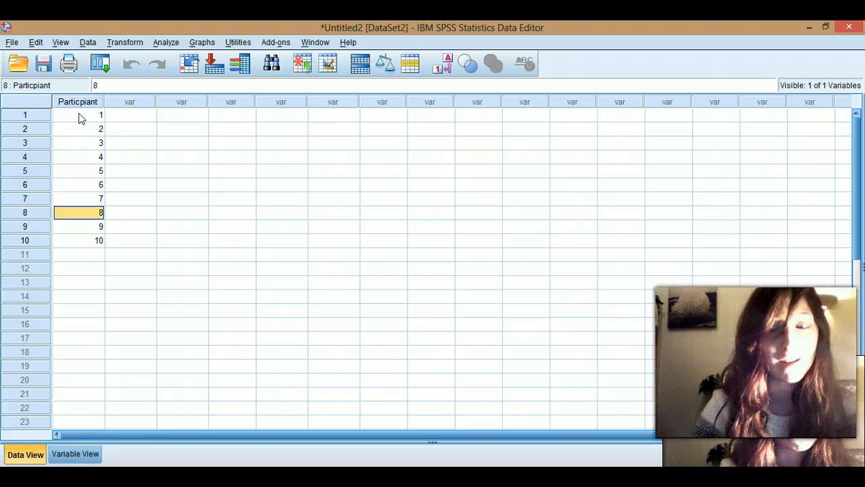
left_click(129, 170)
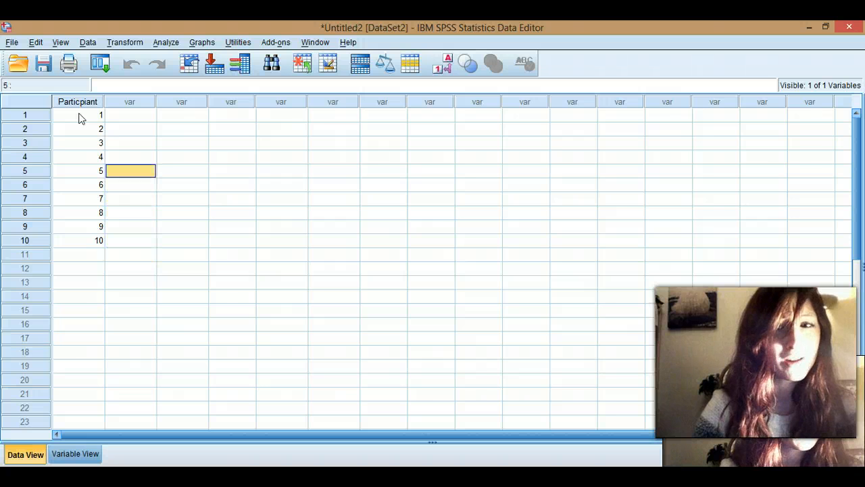
left_click(131, 115)
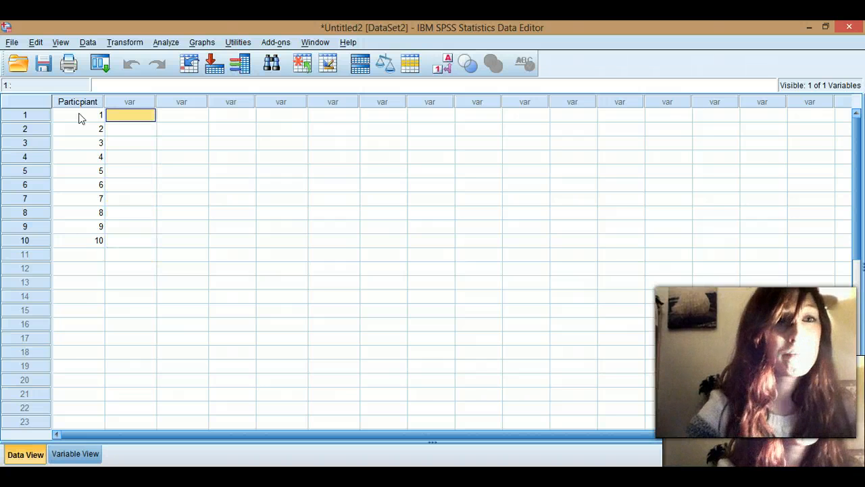
left_click(129, 101)
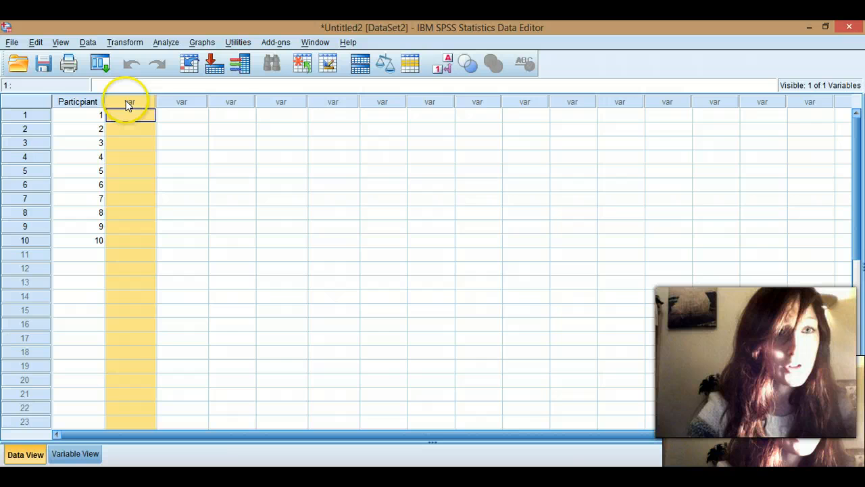
Return to Variable View and select row 2's Name cell for a new variable
left_click(75, 454)
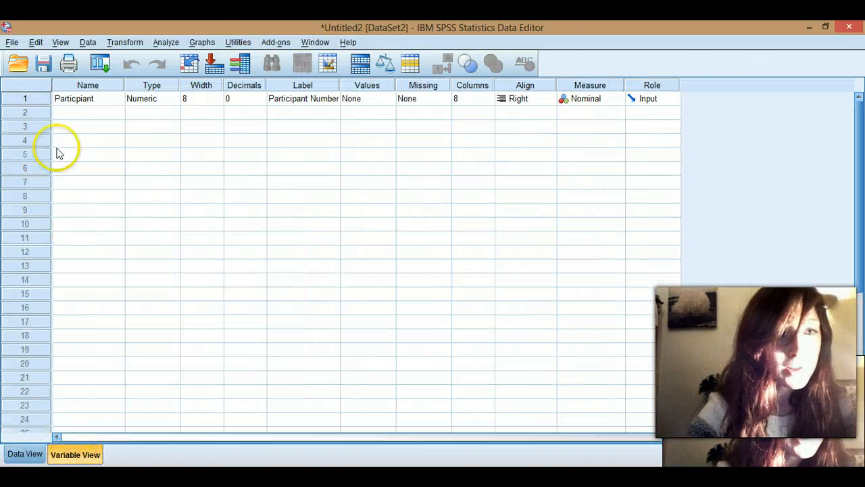
left_click(24, 453)
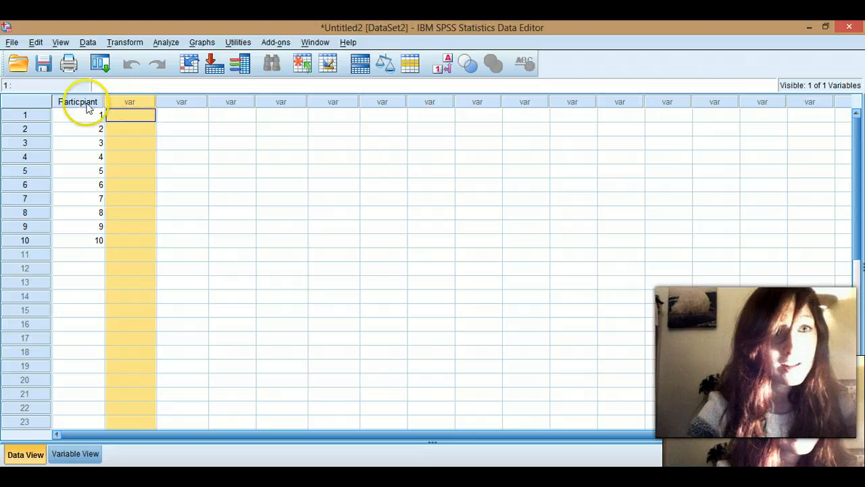
left_click(78, 115)
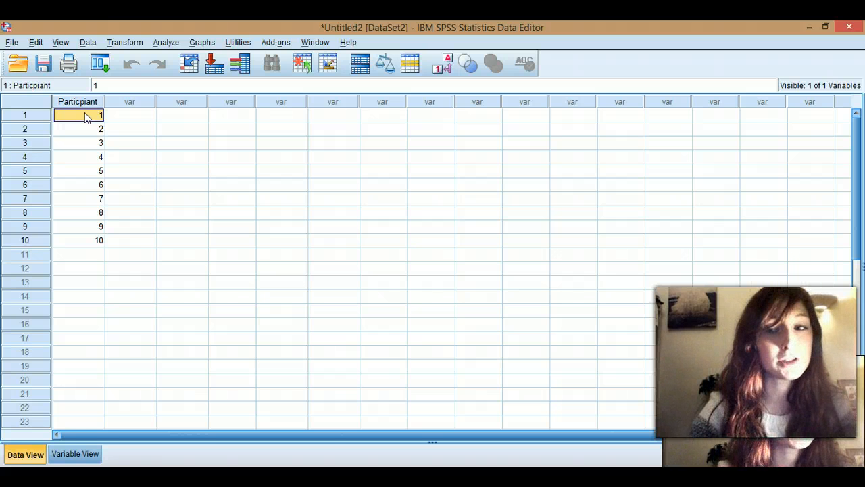
left_click(74, 453)
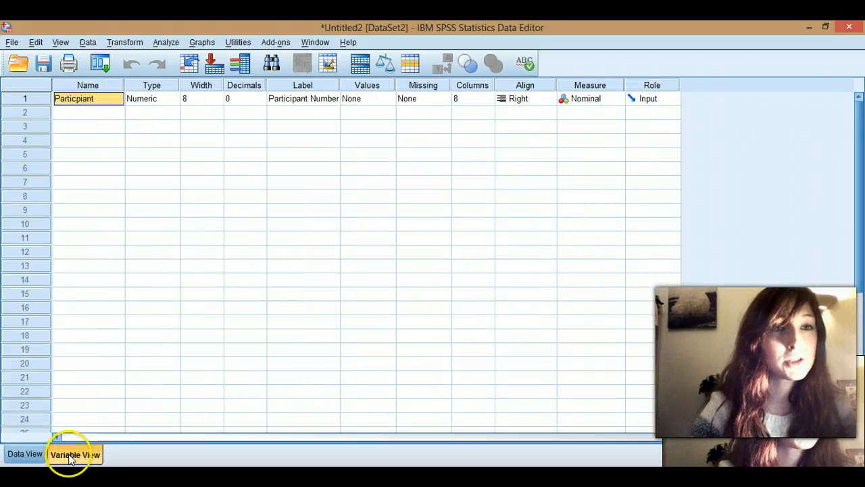
left_click(88, 112)
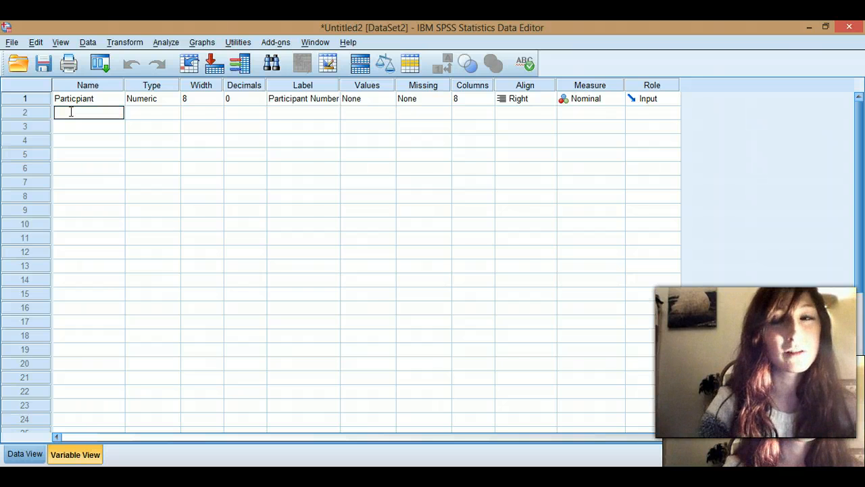
Name the second variable Condition and check its new column in Data View
type("Condi")
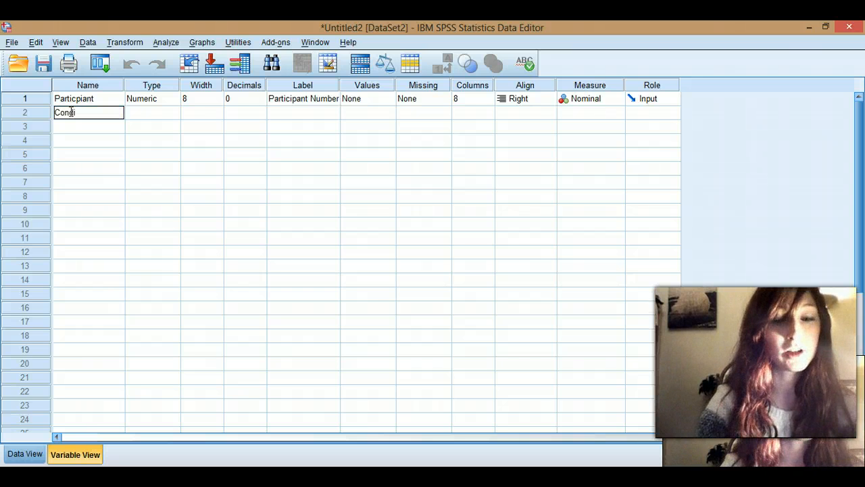
type("tion")
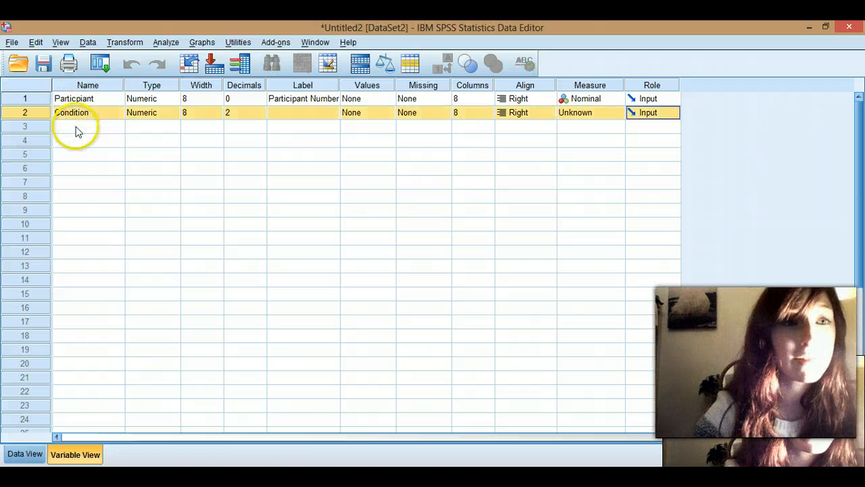
mouse_move(42, 350)
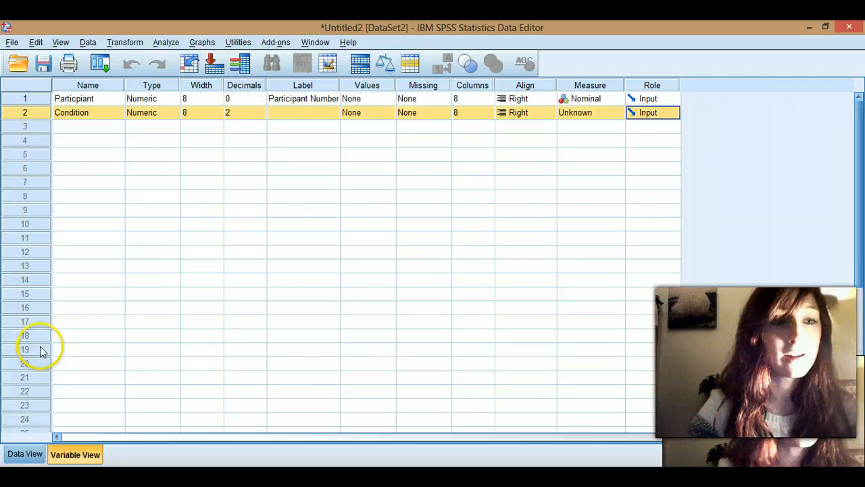
left_click(25, 454)
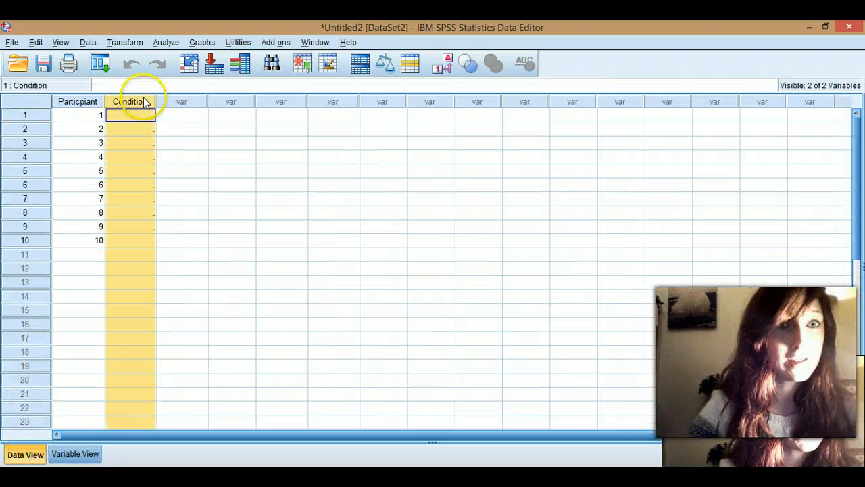
left_click(75, 454)
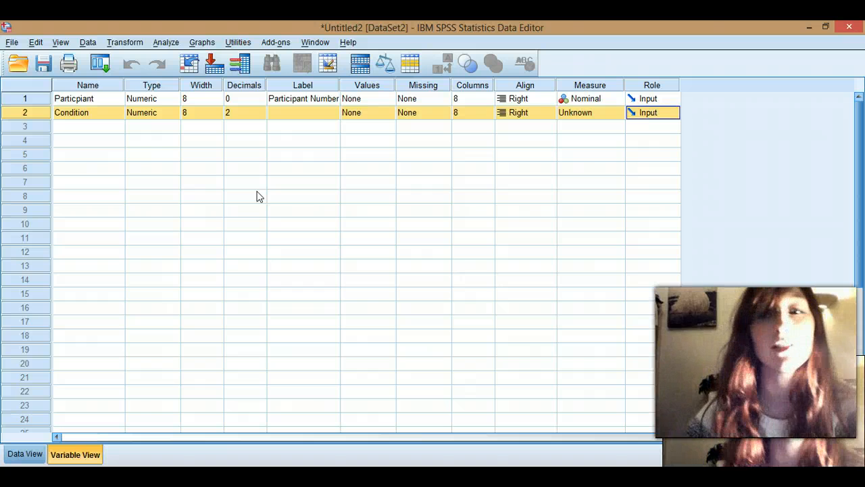
Start typing the label Condition for the Condition variable
left_click(303, 113)
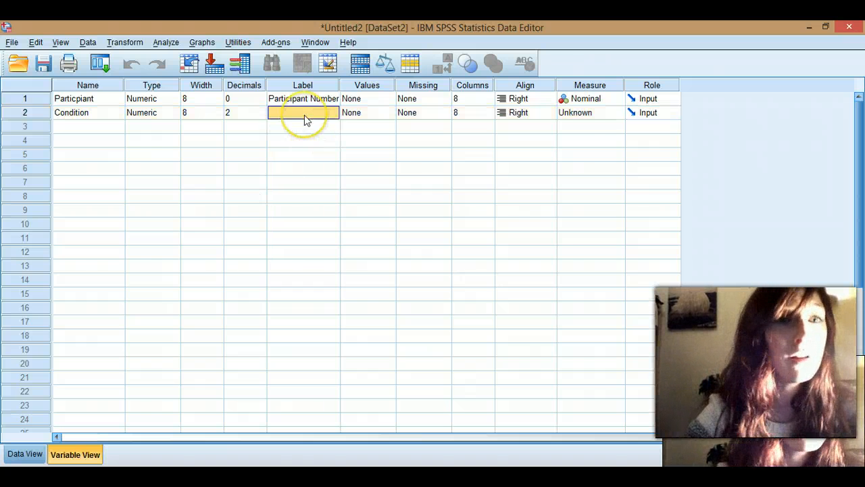
left_click(303, 112)
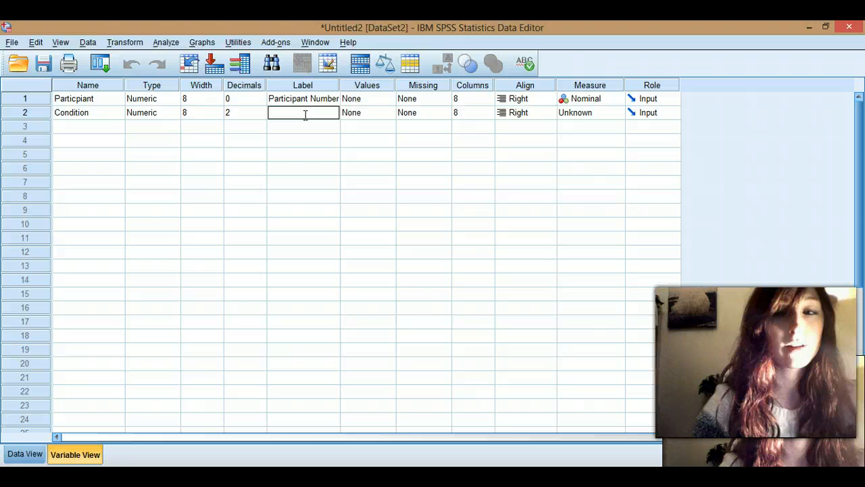
type("Condition")
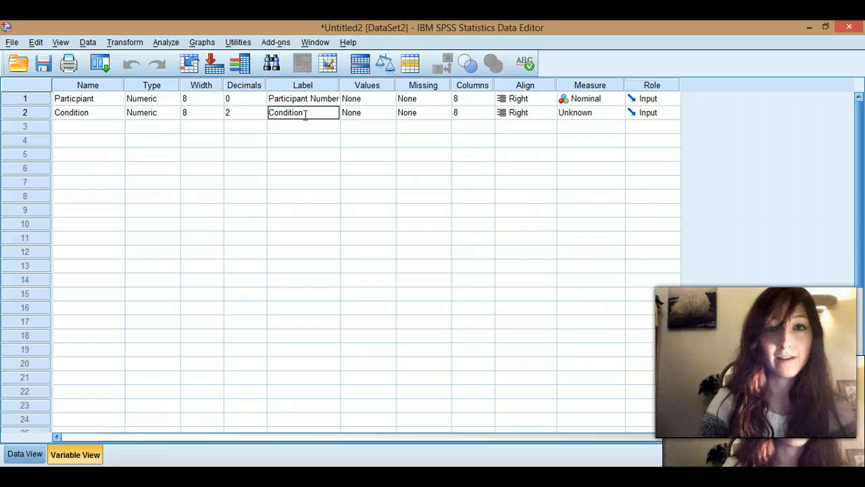
Label Condition values 1 = Caffeine and 2 = No caffeine, and set Measure to Nominal
left_click(367, 112)
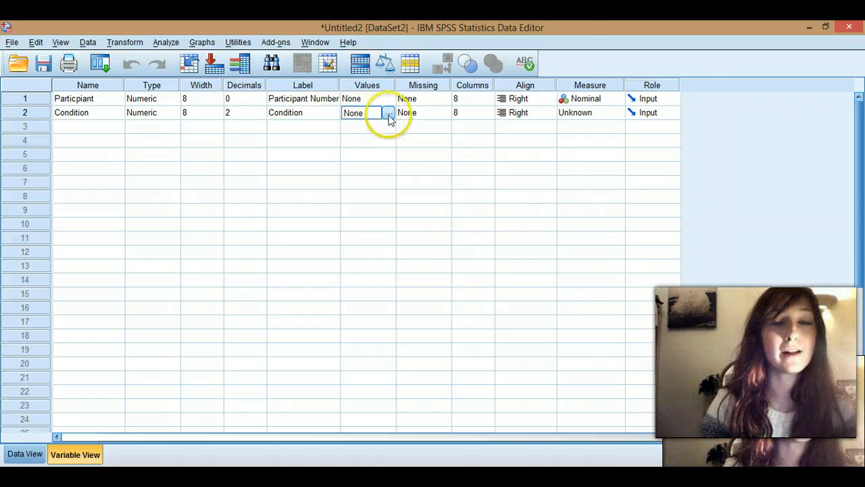
left_click(388, 112)
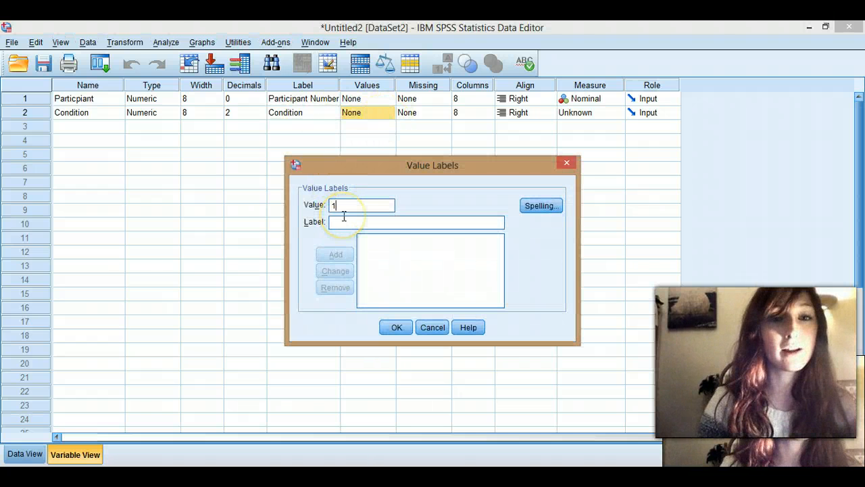
type("Caffe")
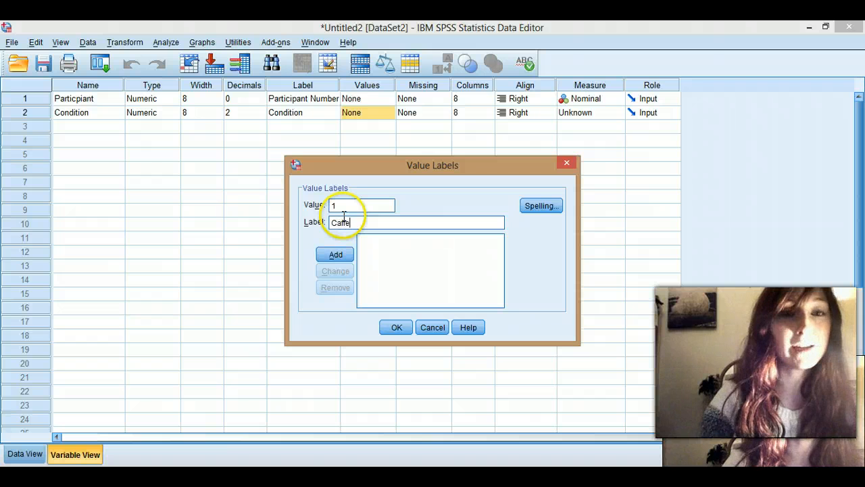
left_click(334, 255)
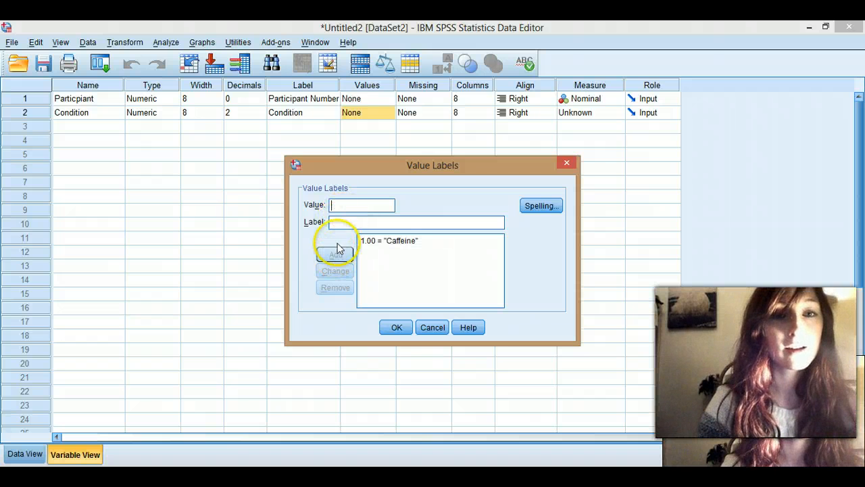
type("2")
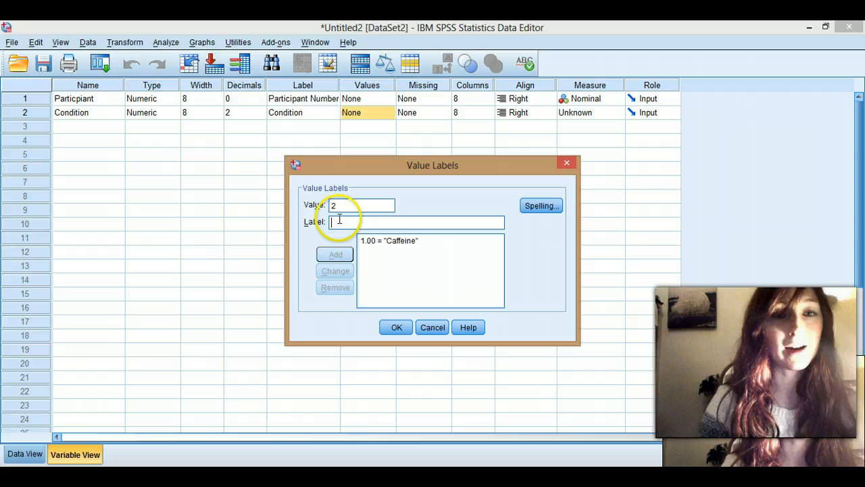
type("No caffe")
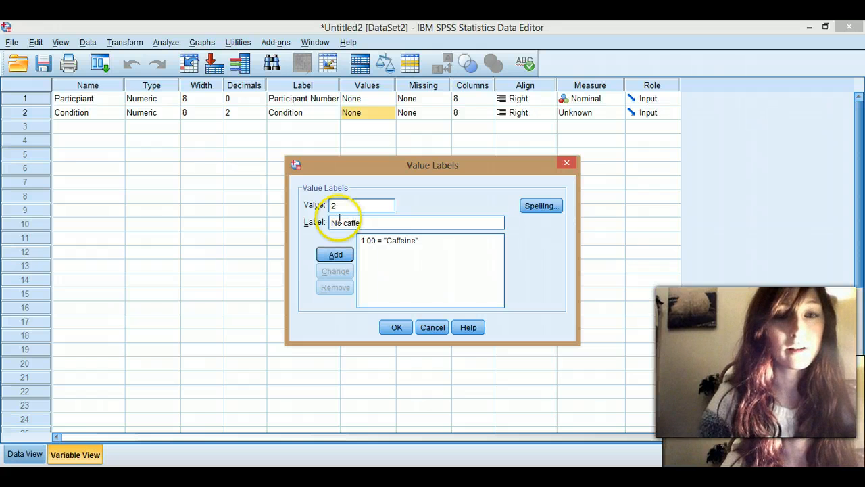
left_click(335, 255)
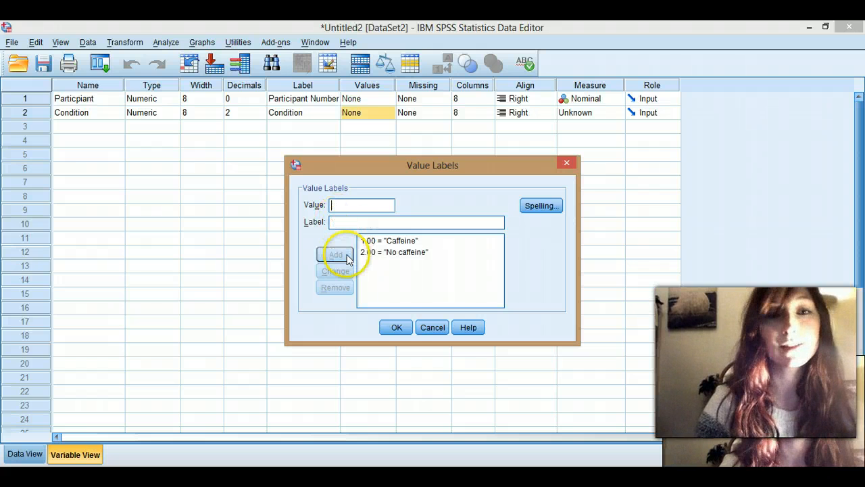
left_click(396, 327)
type("0")
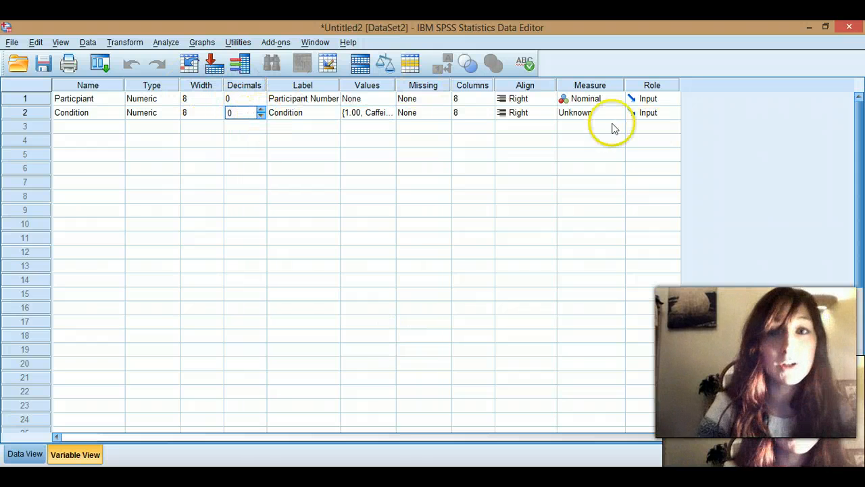
left_click(586, 112)
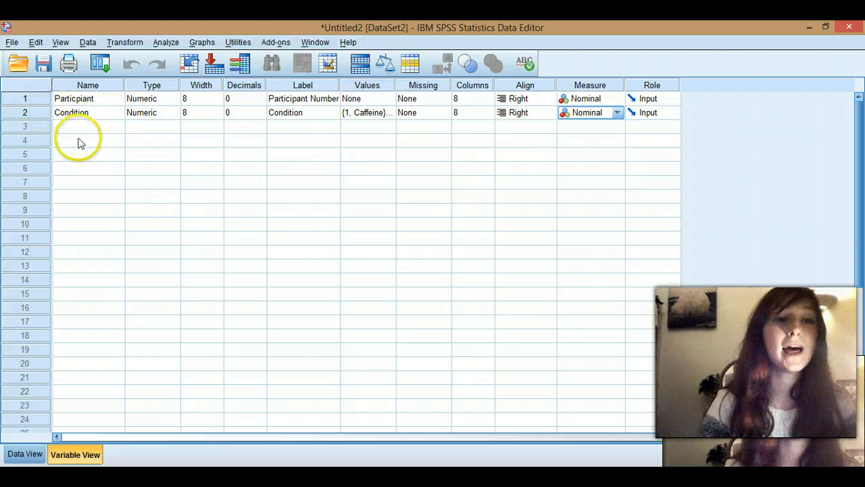
left_click(87, 126)
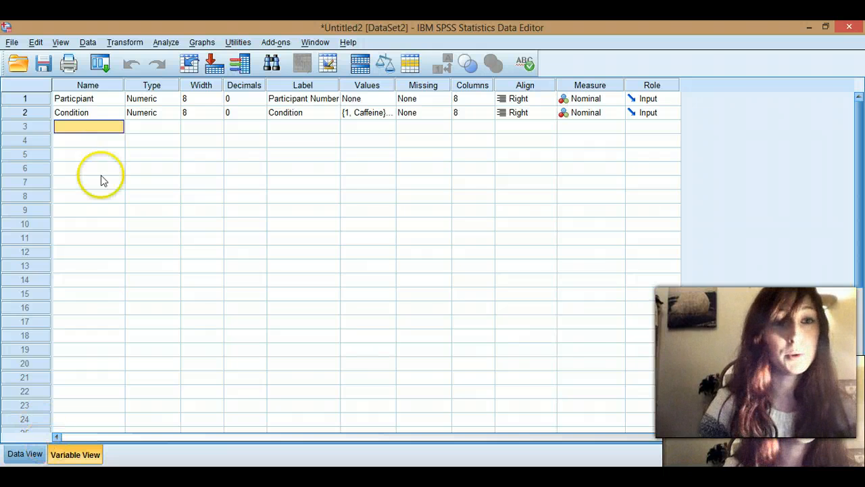
Create variable RT labelled Reaction Time with Scale measurement
left_click(25, 454)
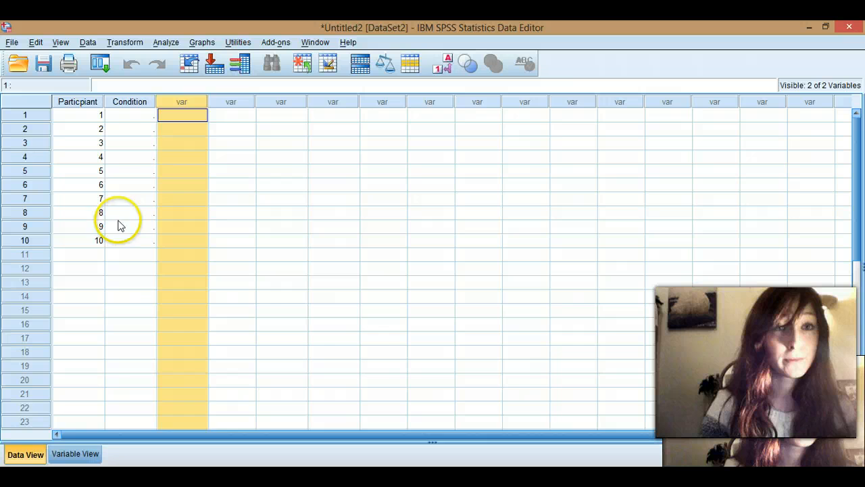
left_click(74, 453)
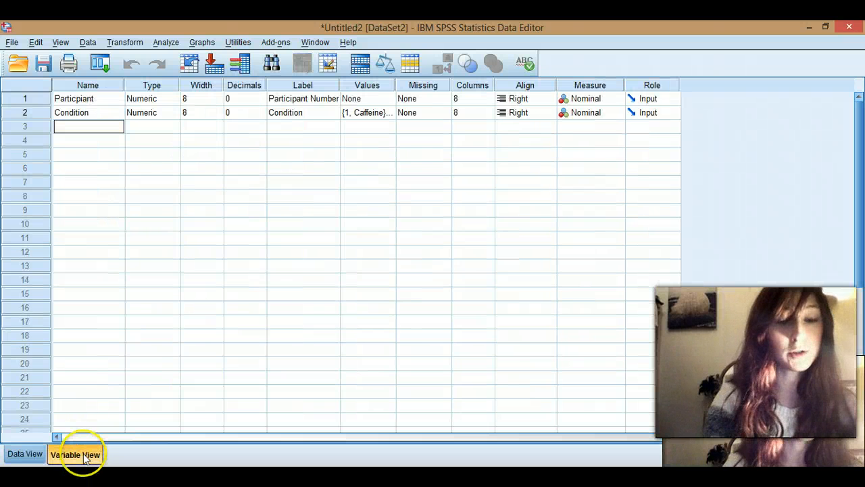
type("RT")
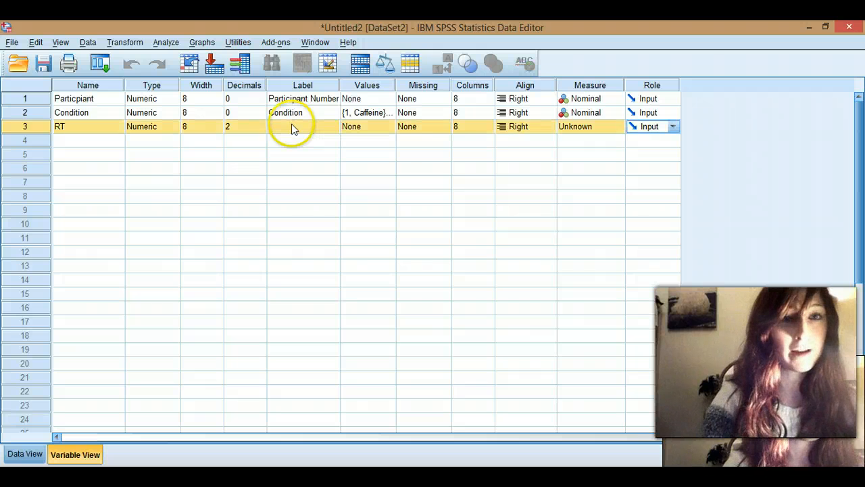
type("Reac")
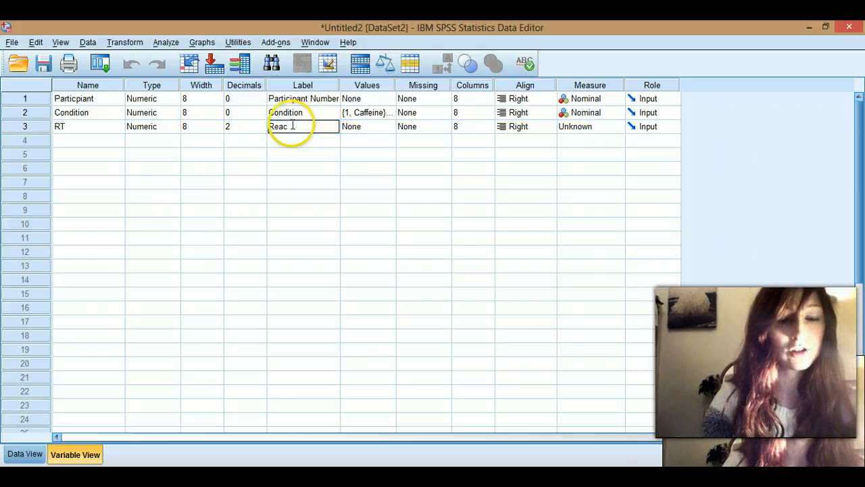
type("Reaction Time")
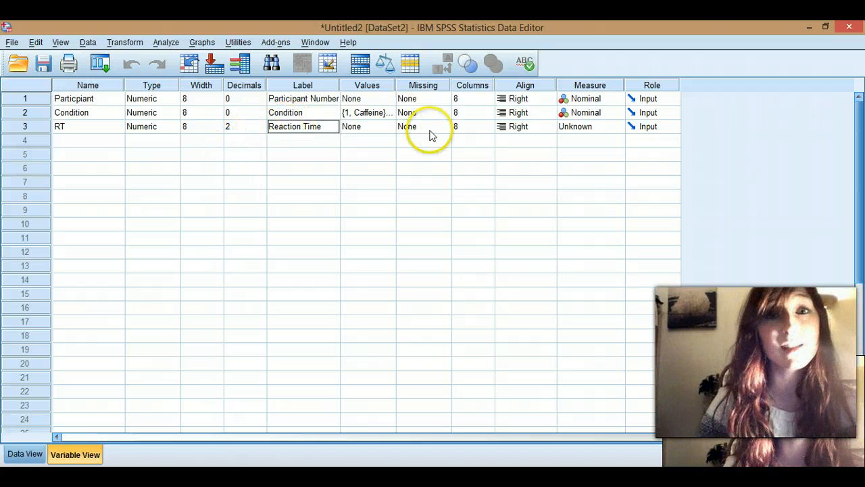
mouse_move(370, 140)
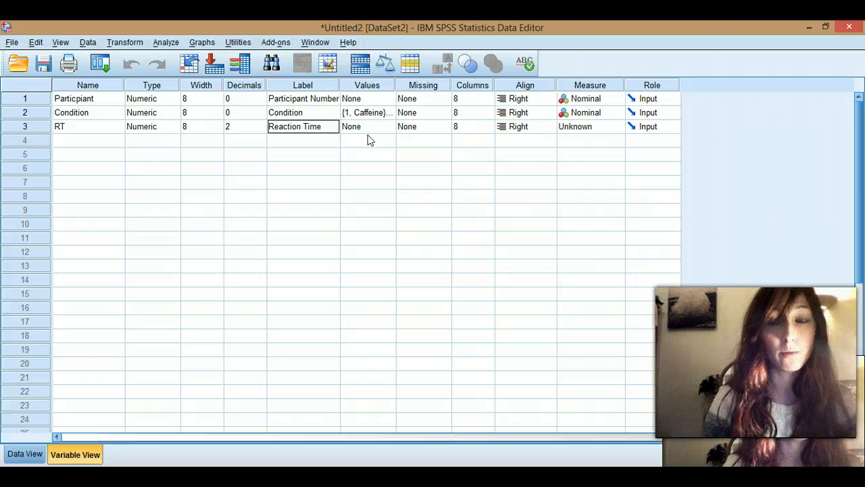
left_click(367, 127)
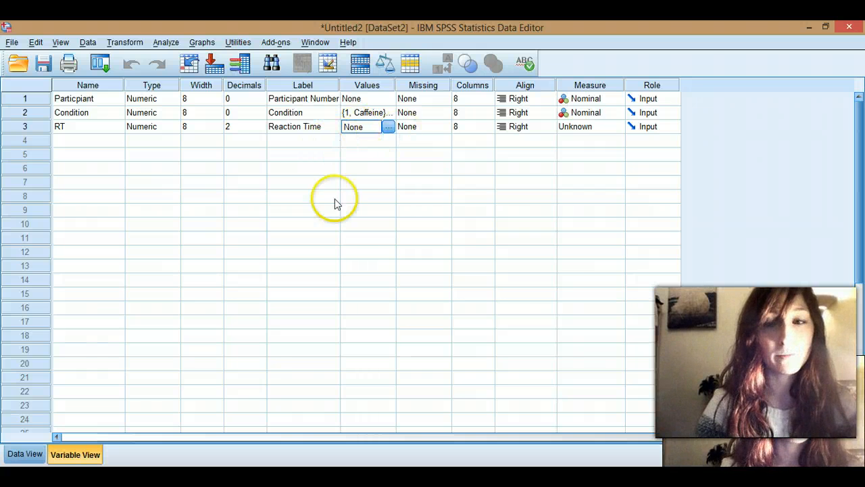
left_click(615, 126)
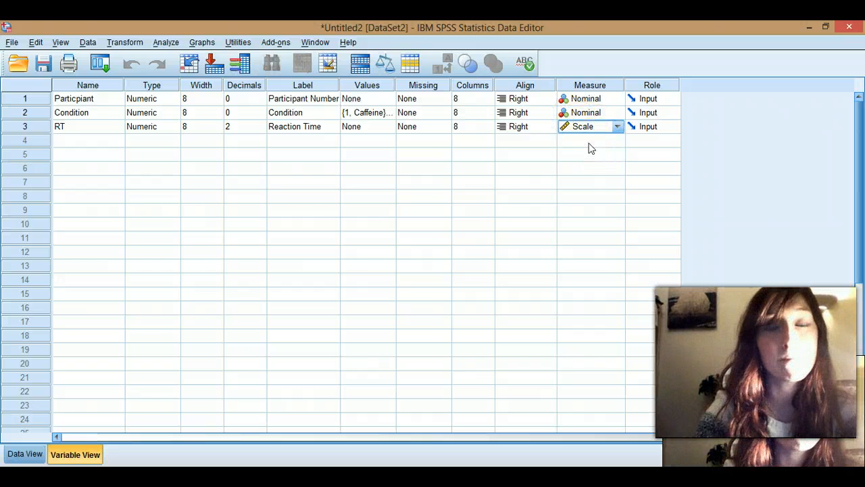
mouse_move(206, 222)
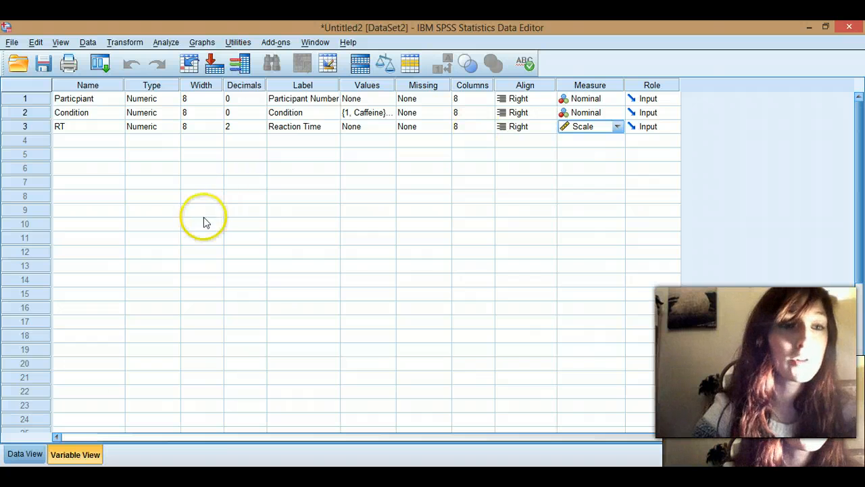
Enter Condition code 1 for participants 1–5 and 2 for 6–10, then show value labels
left_click(25, 454)
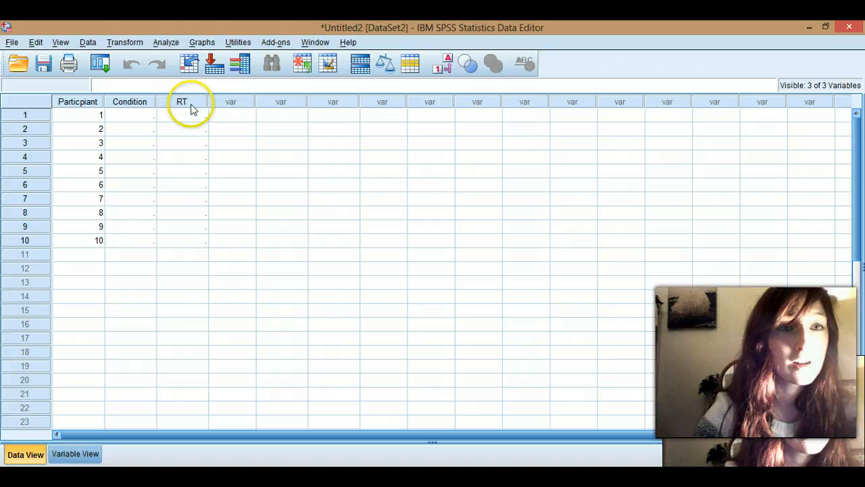
mouse_move(148, 309)
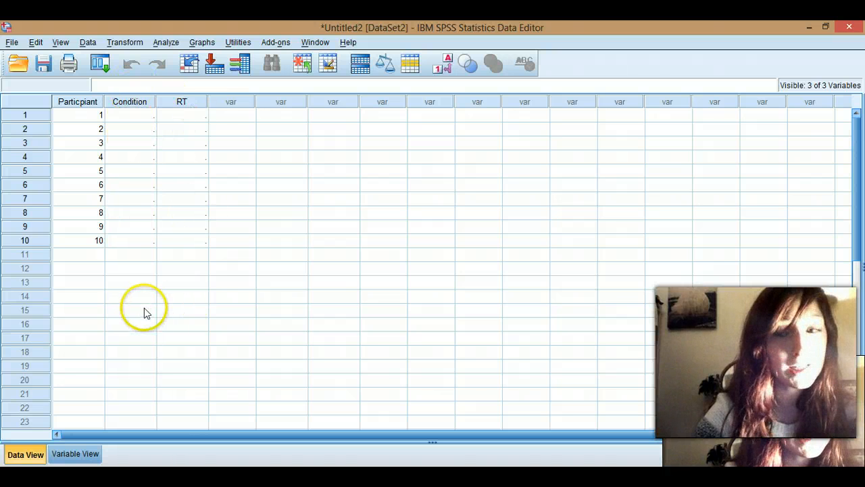
mouse_move(202, 245)
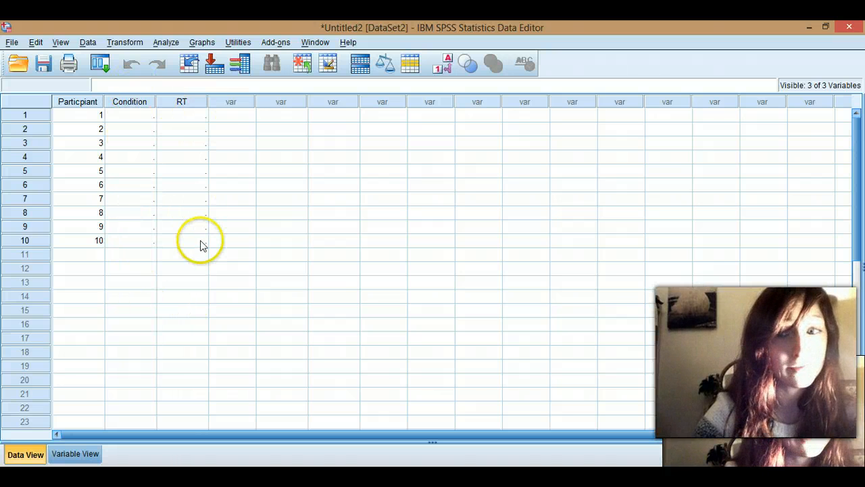
left_click(129, 115)
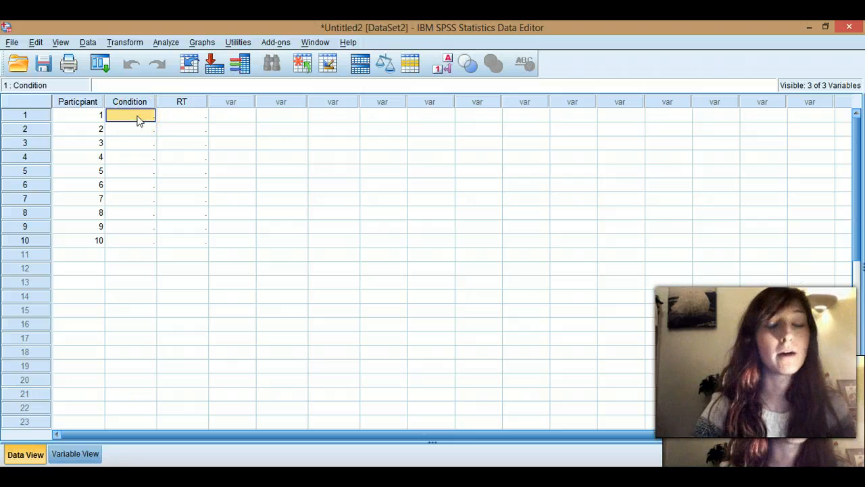
type("1")
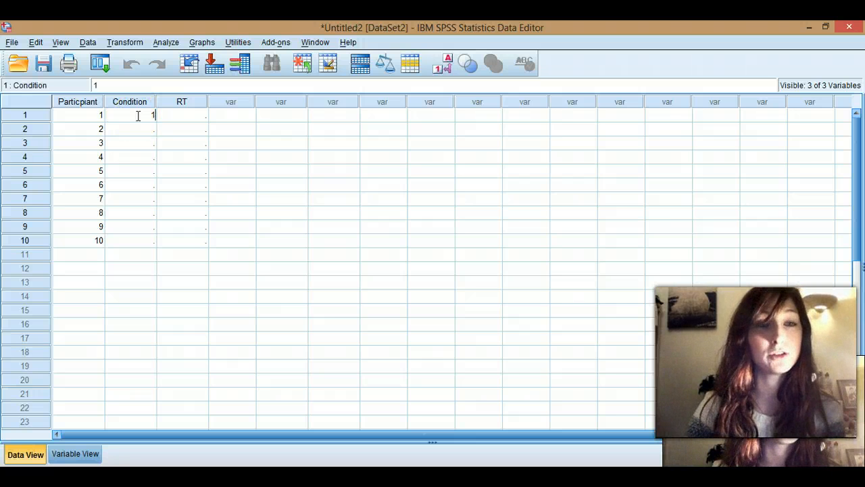
type("1")
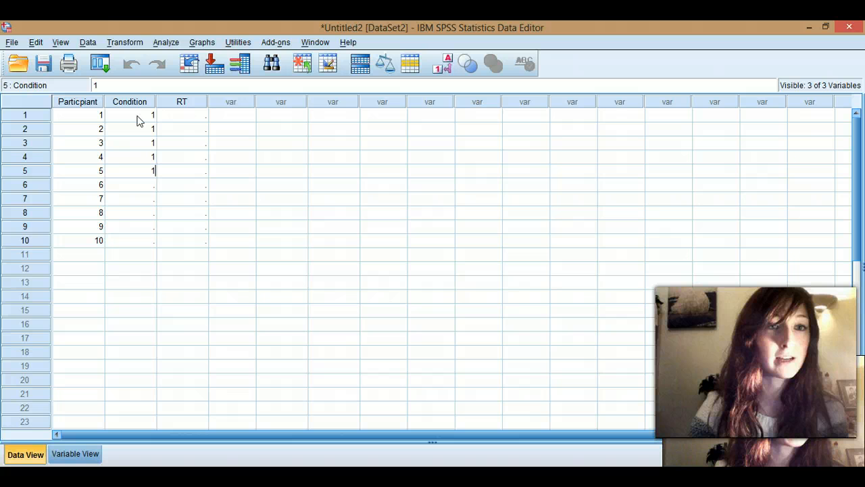
type("2")
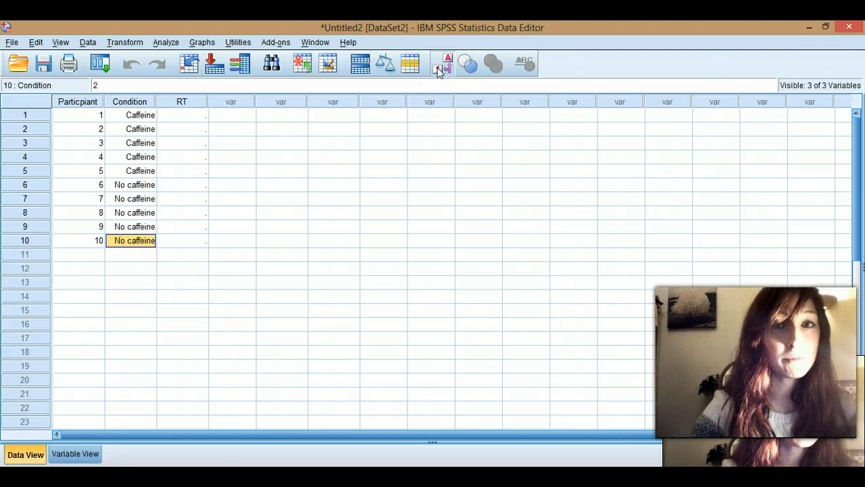
left_click(440, 63)
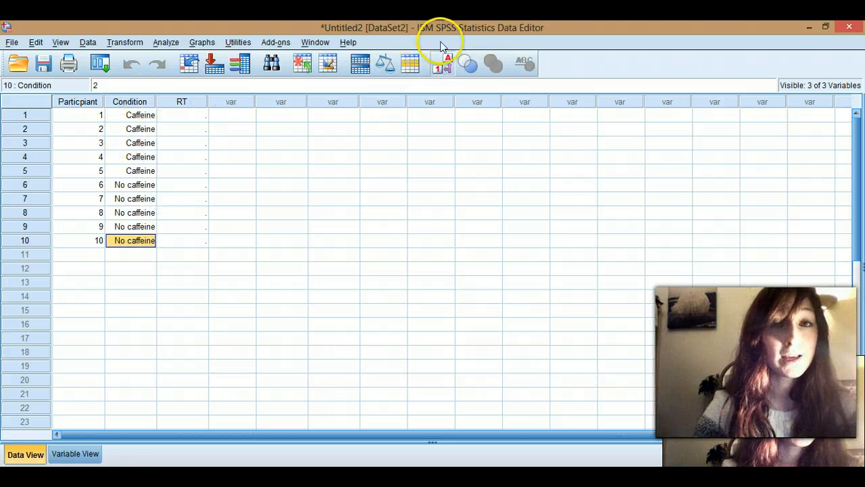
mouse_move(446, 73)
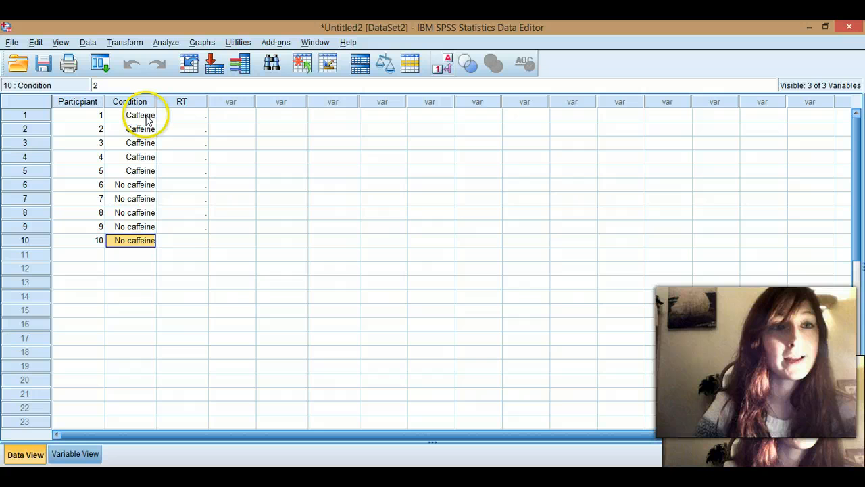
Enter RT 4.00 for participants 1–5 and 2.00 for participants 6–10
left_click(181, 114)
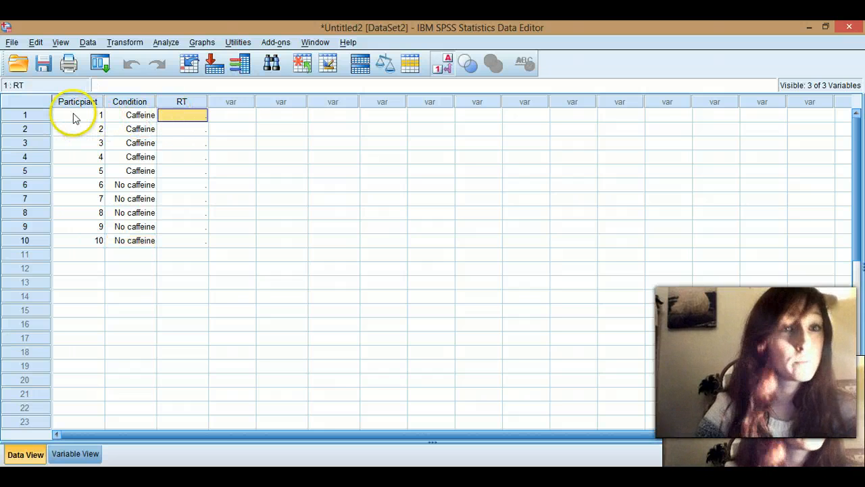
mouse_move(139, 115)
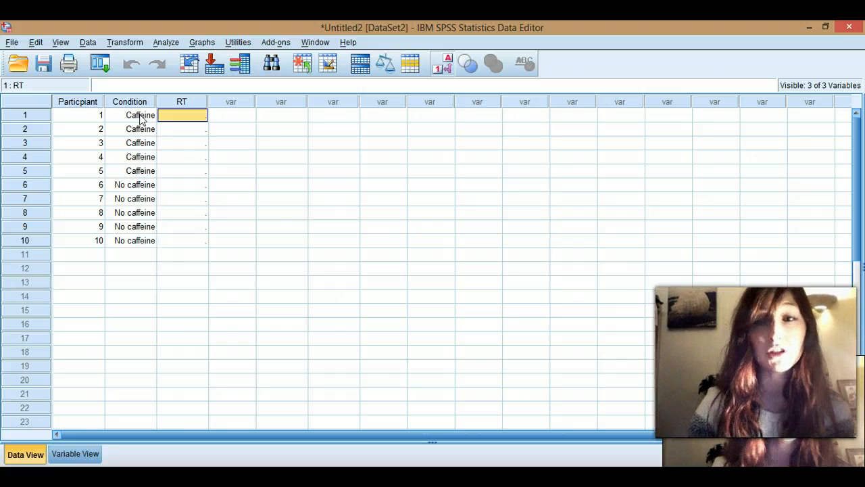
type("4.00")
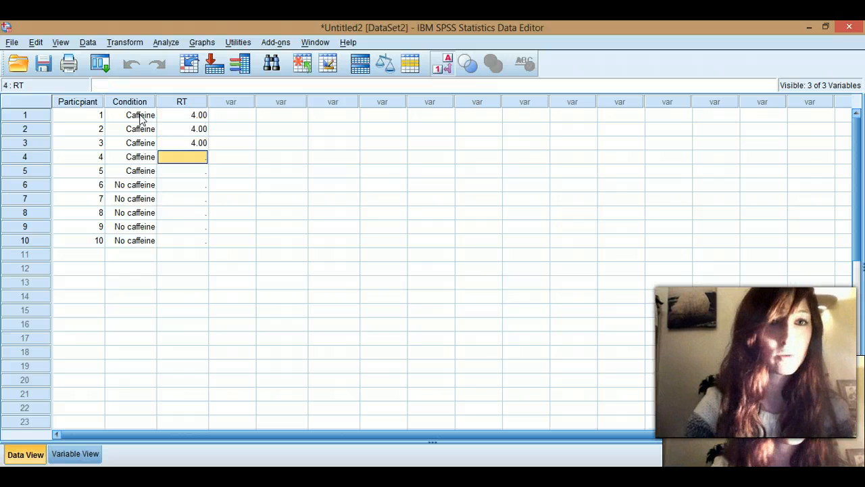
type("2.00")
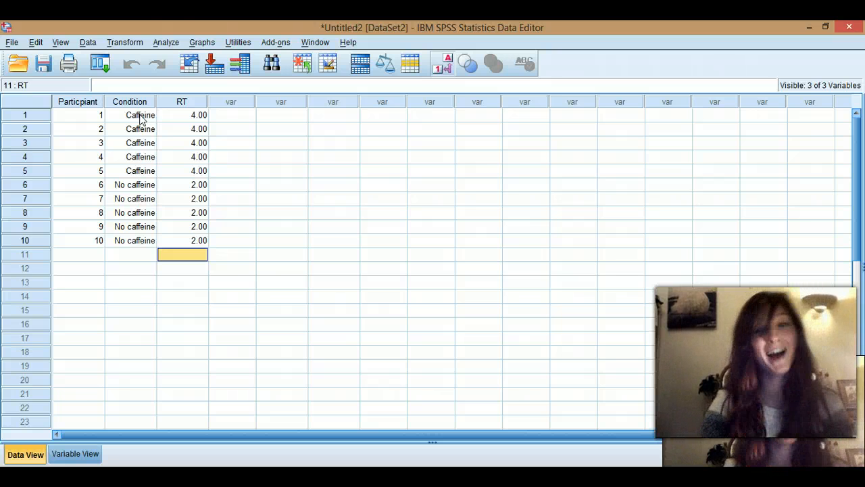
left_click(182, 114)
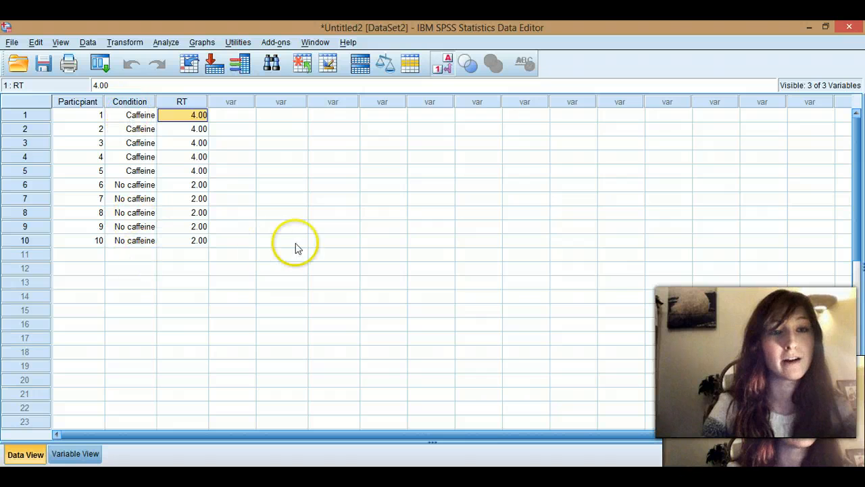
Add the NoCaffeine variable and label Caffeine and NoCaffeine as 'Caffeine' and 'No Caffeiene'
left_click(232, 115)
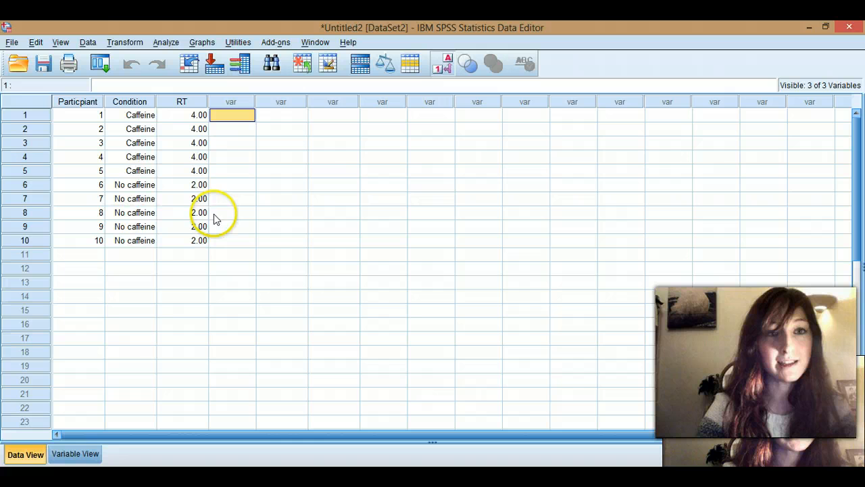
left_click(74, 454)
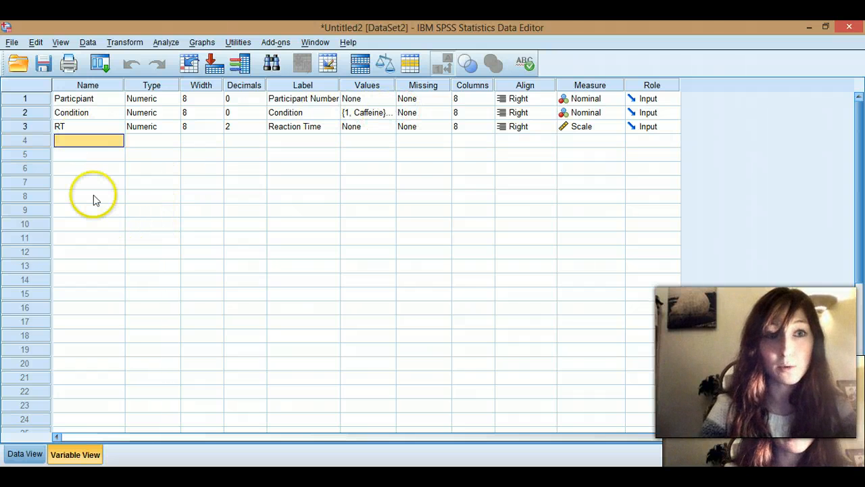
left_click(88, 168)
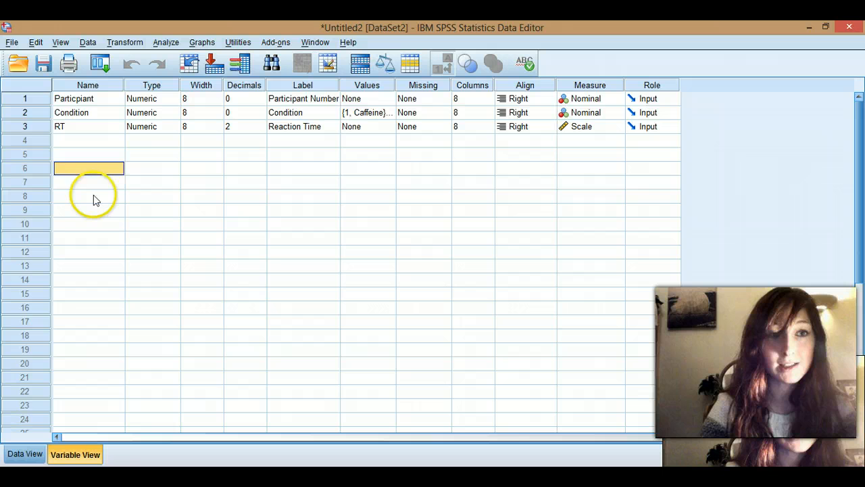
type("Caffeine")
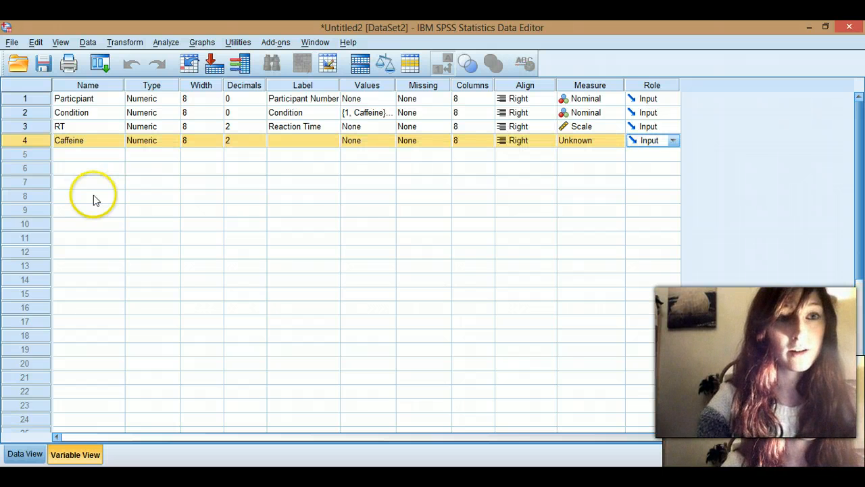
type("No")
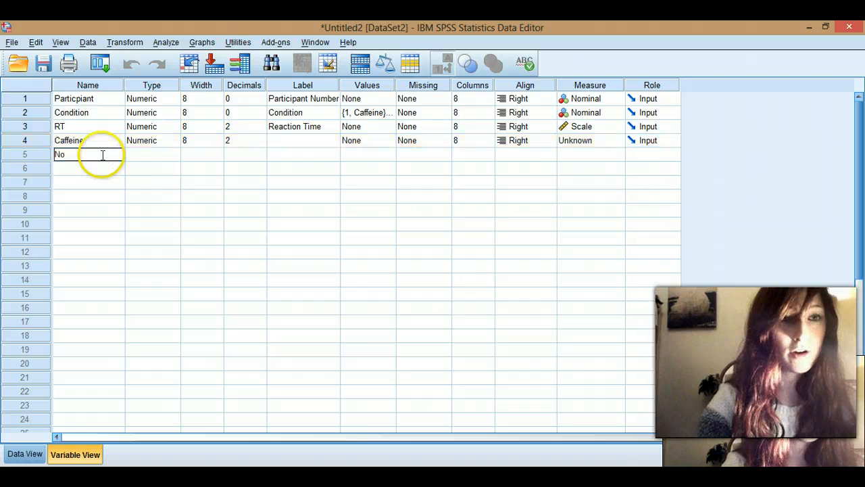
type("caf")
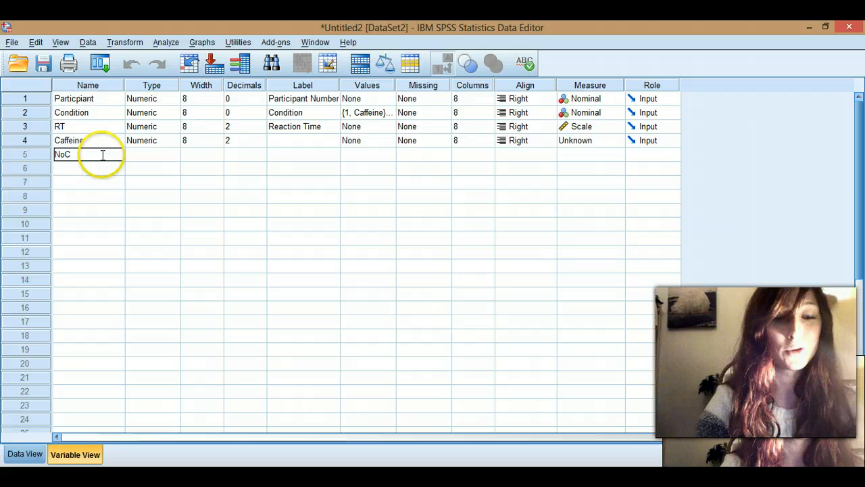
type("affeine")
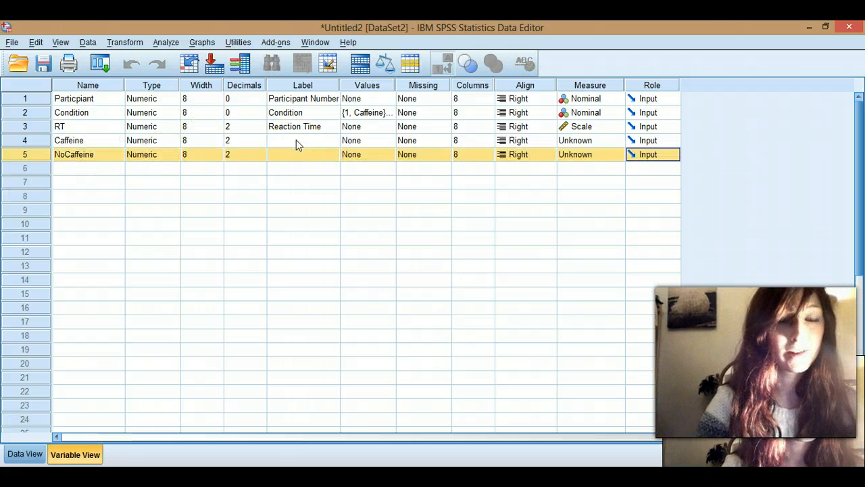
type("Caffei")
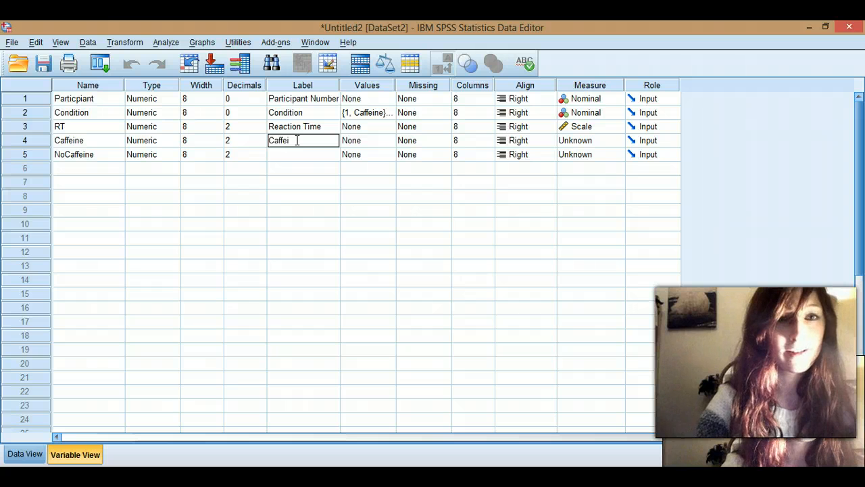
type("ne")
left_click(303, 154)
type("No Caffeiene")
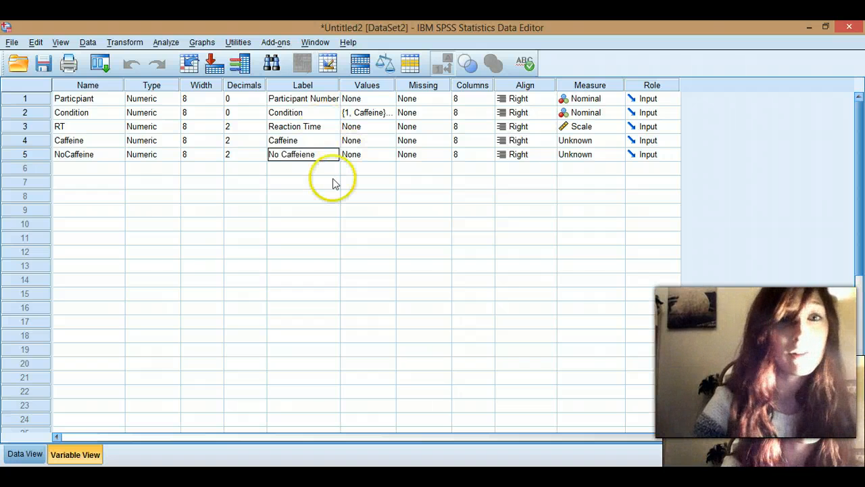
left_click(303, 182)
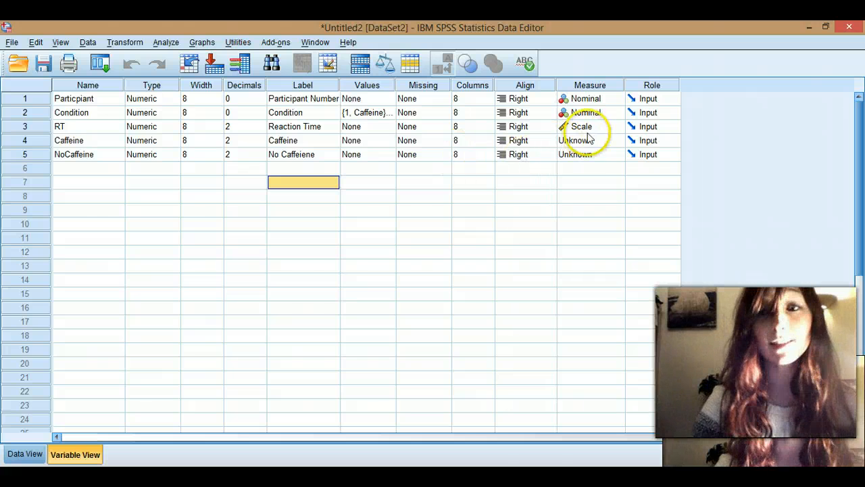
Set Caffeine and NoCaffeine to the Scale measure, then return to Data View
left_click(588, 140)
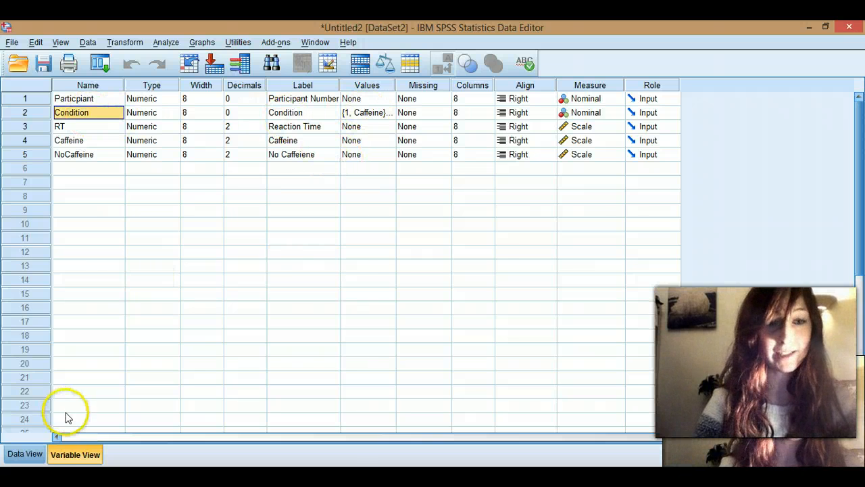
left_click(25, 453)
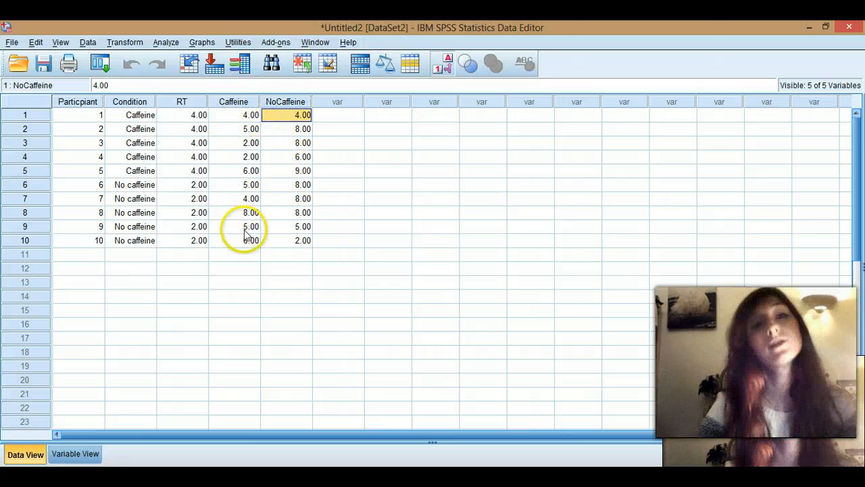
mouse_move(115, 115)
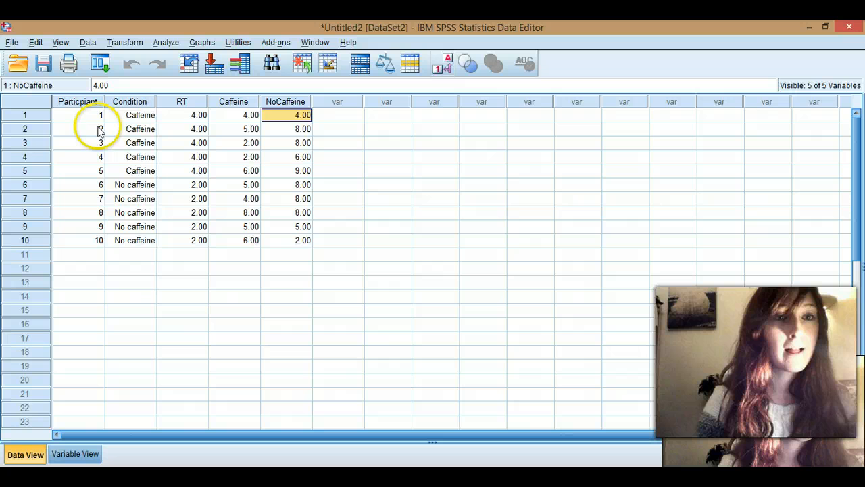
mouse_move(181, 101)
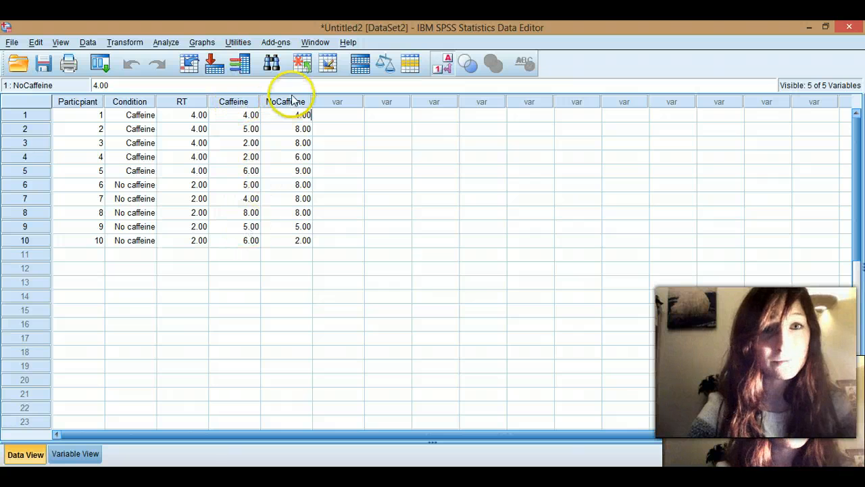
mouse_move(246, 233)
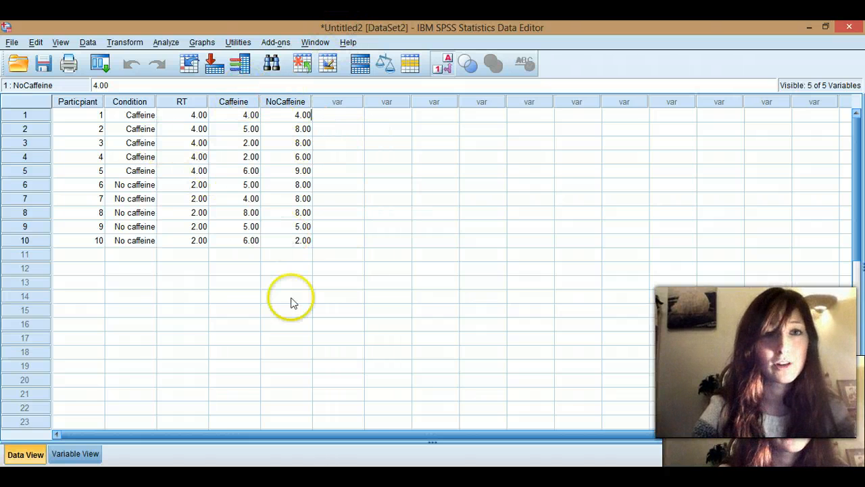
mouse_move(265, 352)
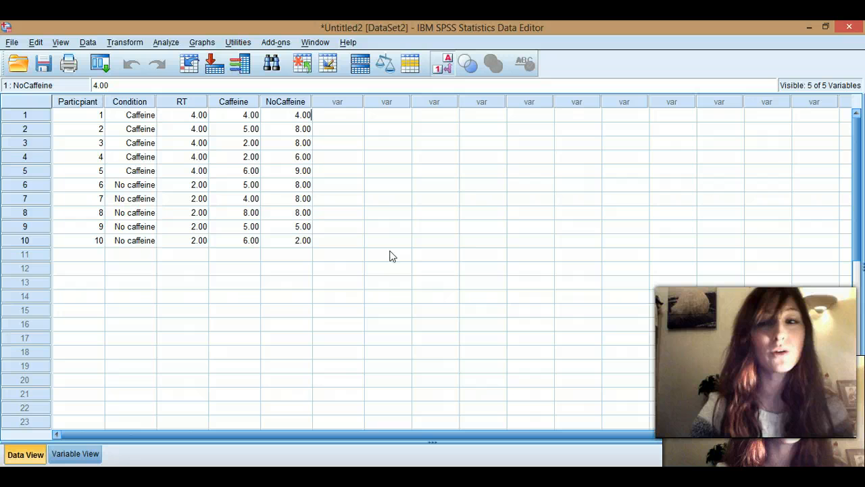
mouse_move(431, 189)
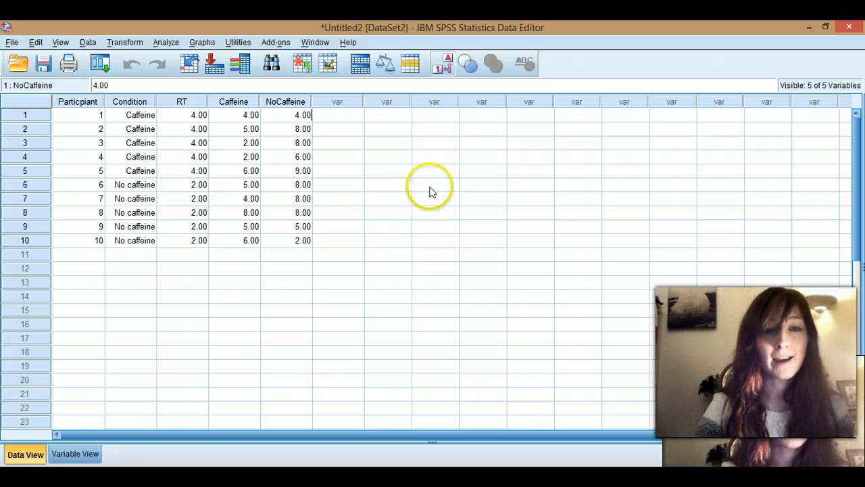
mouse_move(368, 261)
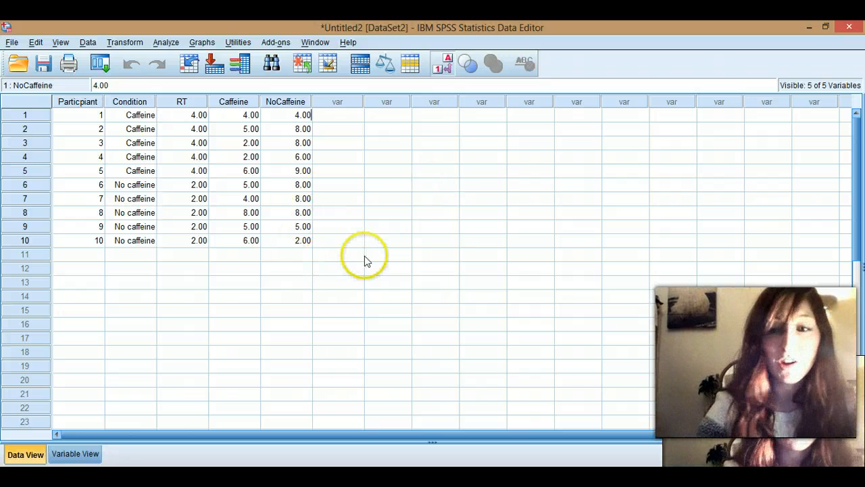
mouse_move(301, 272)
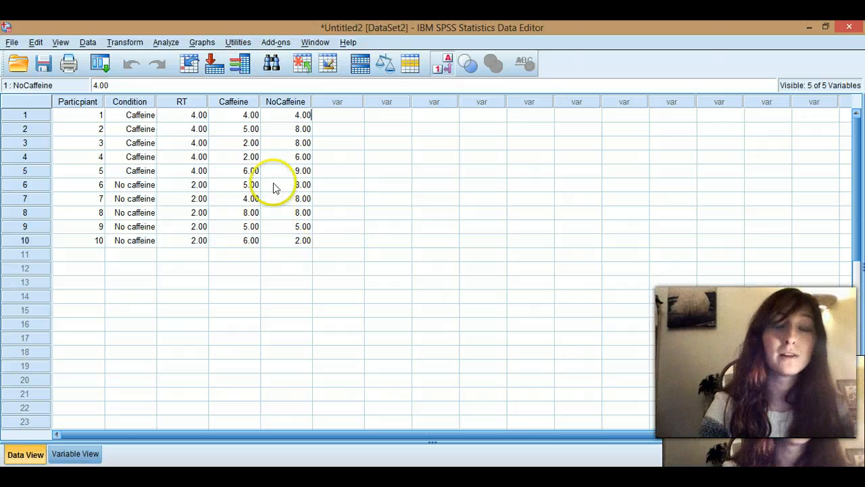
left_click(74, 453)
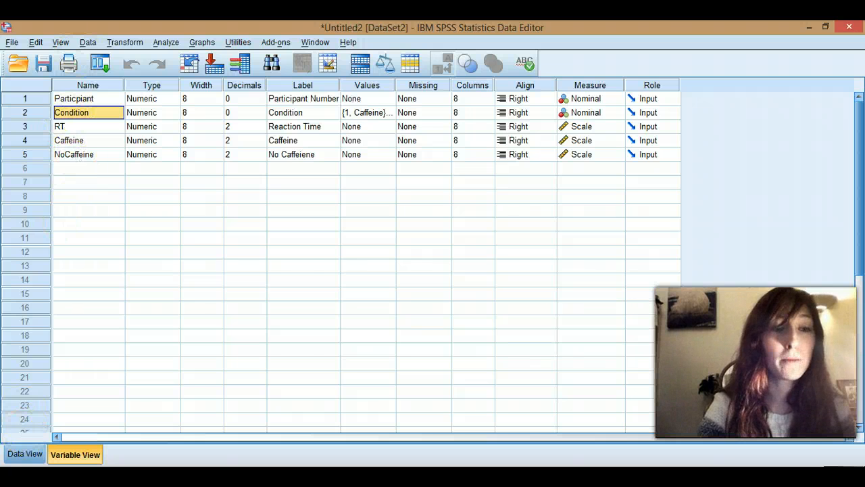
left_click(25, 453)
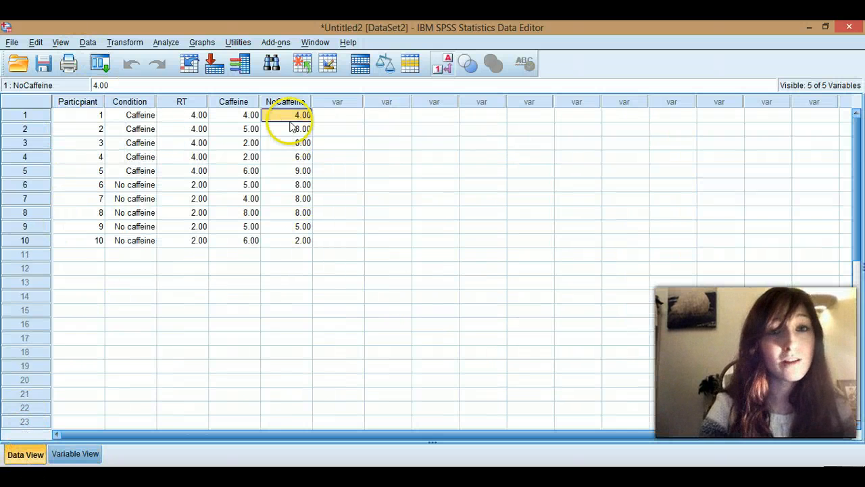
mouse_move(219, 264)
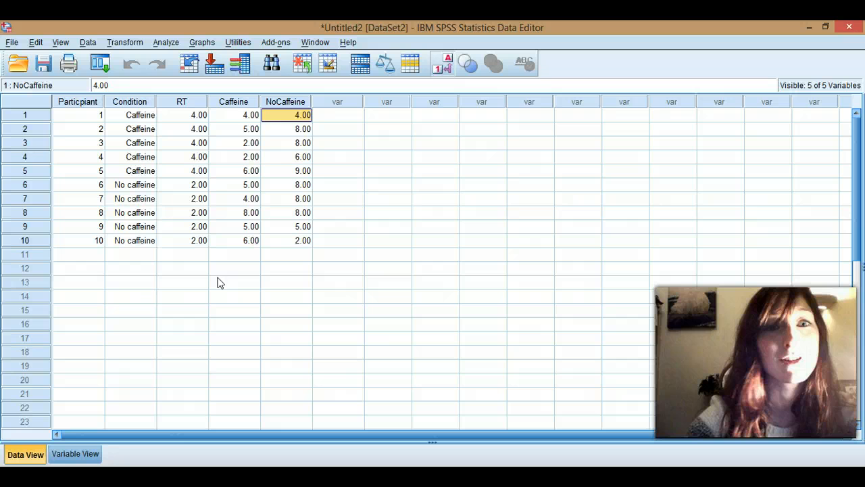
left_click(234, 115)
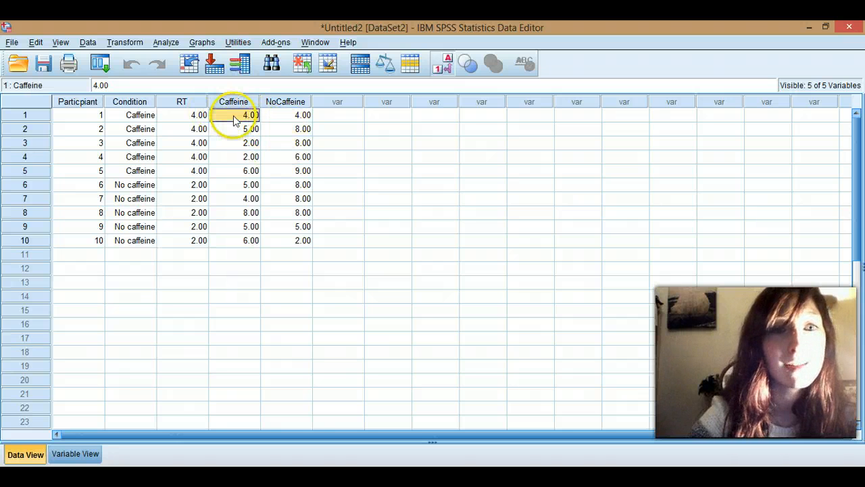
left_click(182, 114)
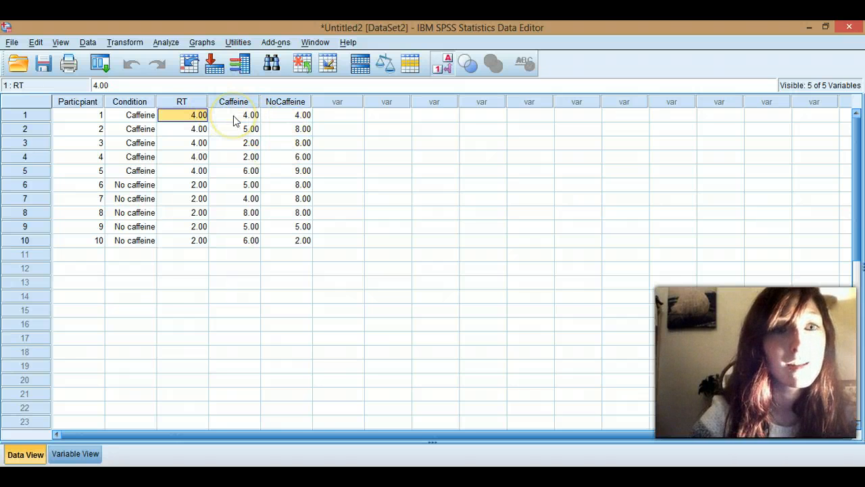
left_click(286, 114)
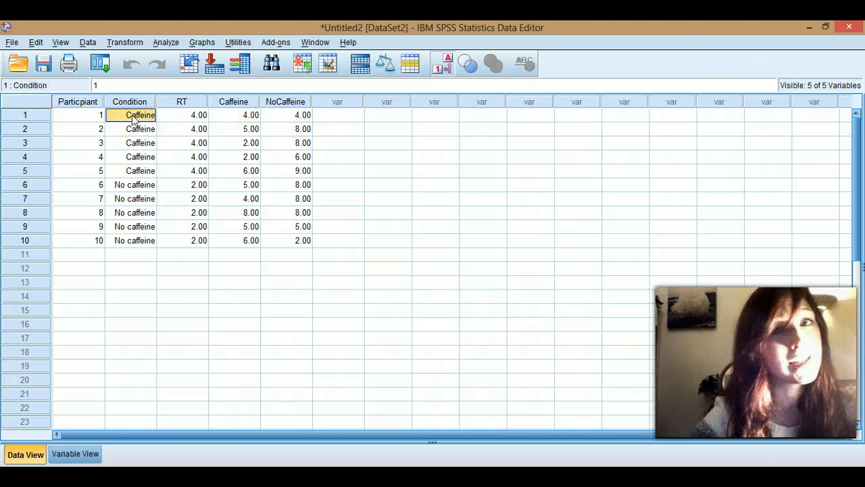
left_click(181, 114)
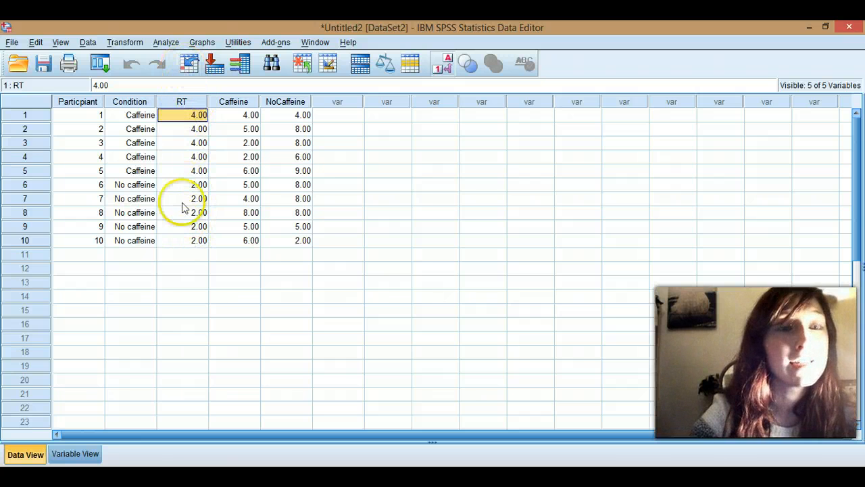
left_click(233, 128)
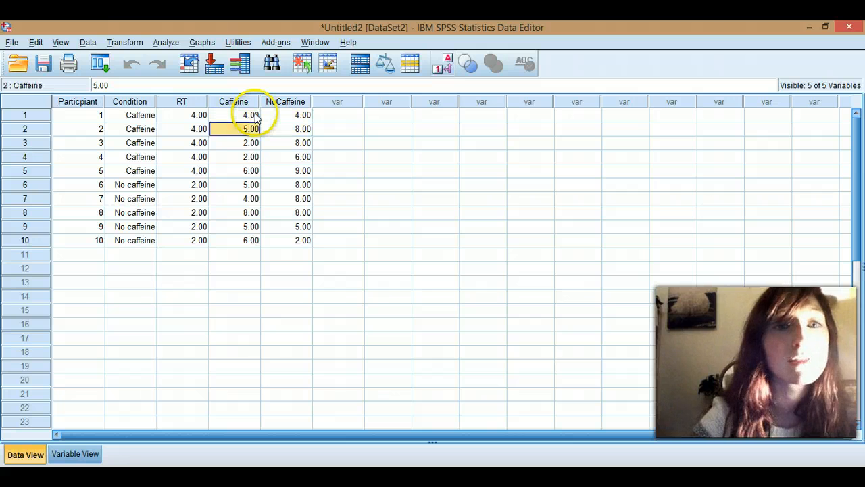
left_click(303, 143)
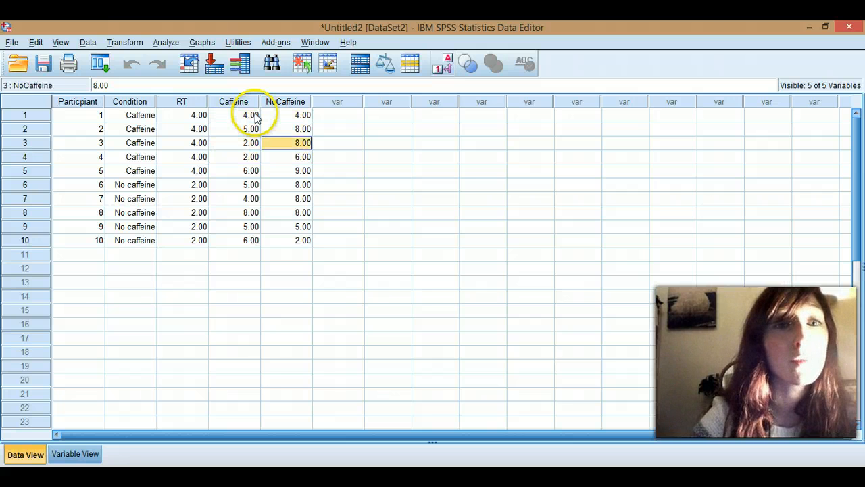
left_click(286, 170)
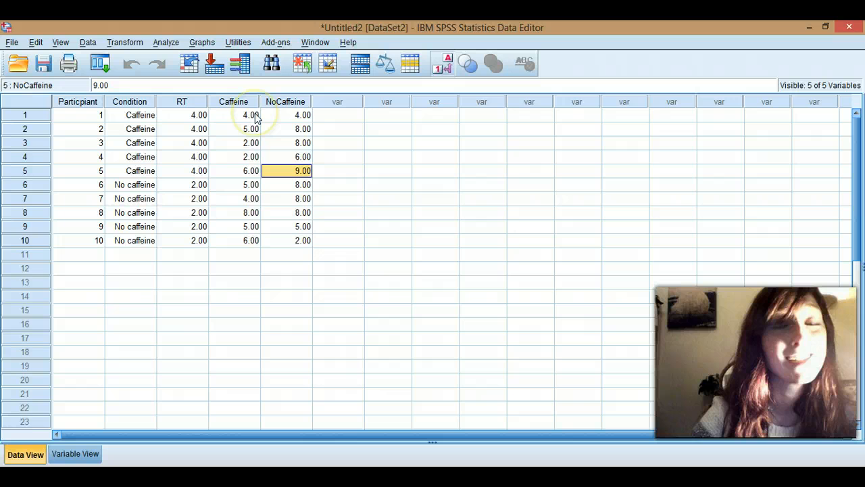